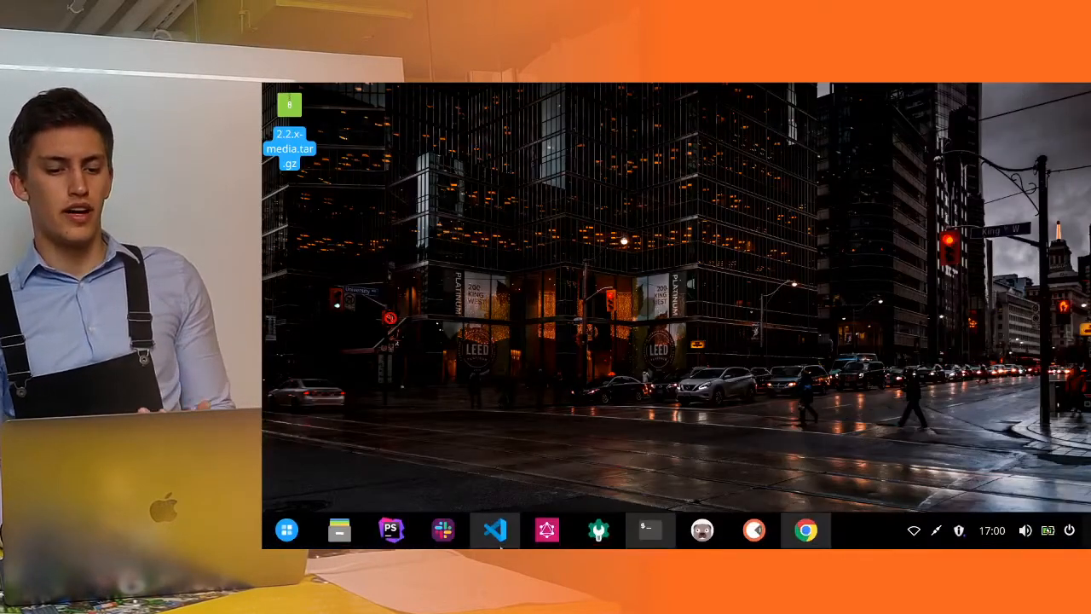
Step: Launch VS Code into the pwa/source workspace, with the terminal at vendor/scandipwa/source
click(494, 529)
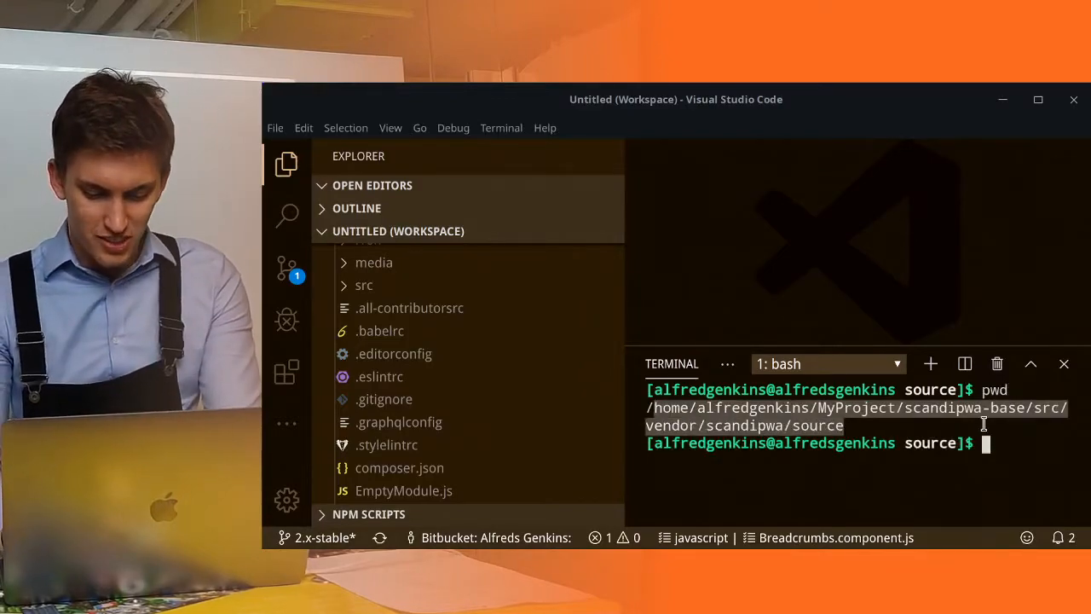
click(1063, 364)
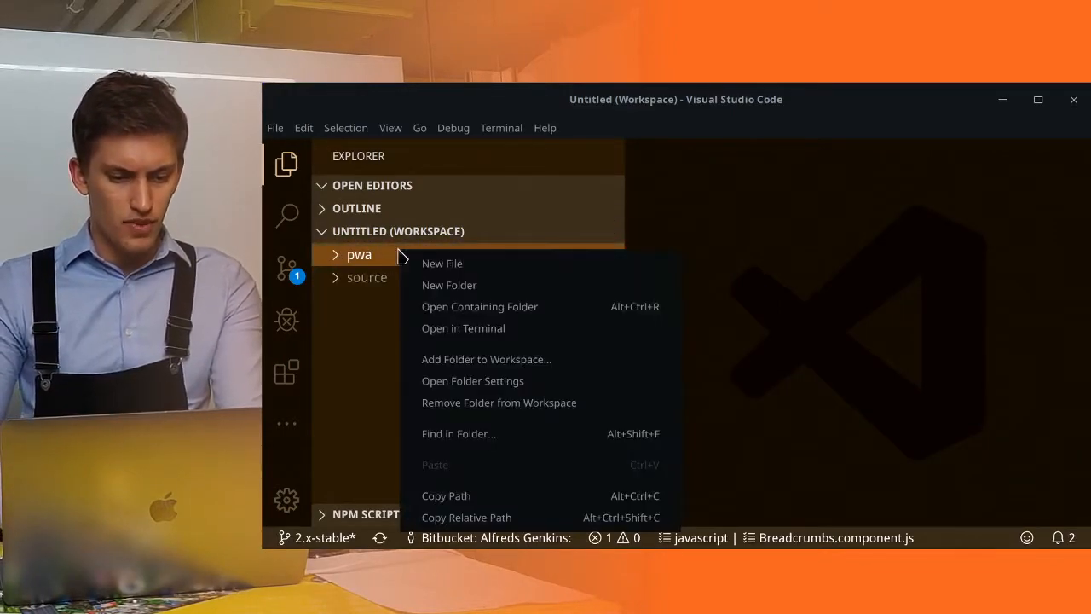
Step: Open a terminal in pwa, rename .eslintrc.sample to .eslintrc, and view its indent rule
click(462, 328)
text(pwd)
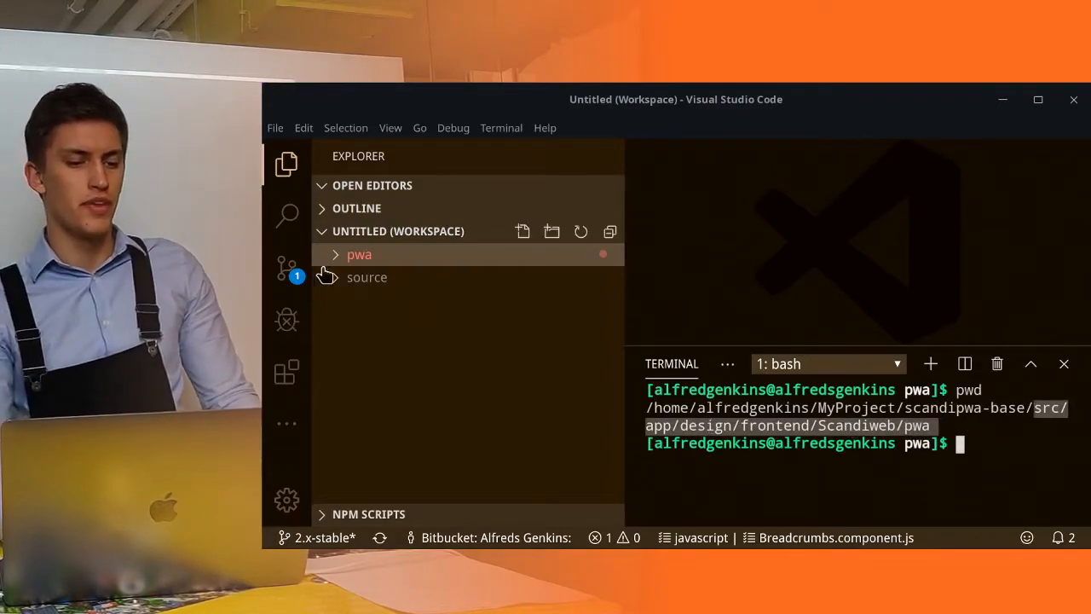
click(359, 254)
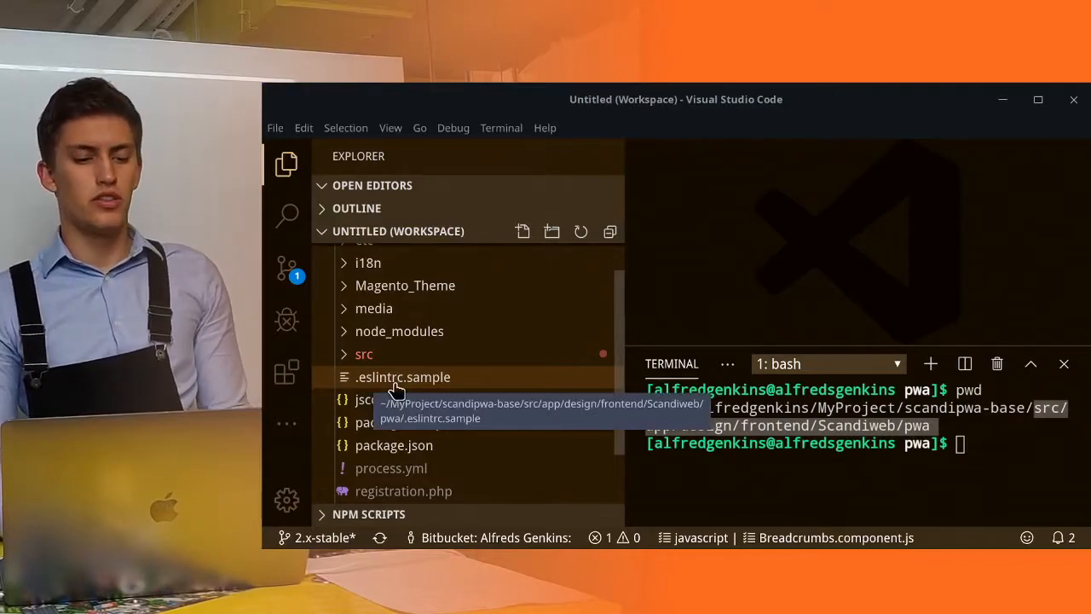
click(402, 377)
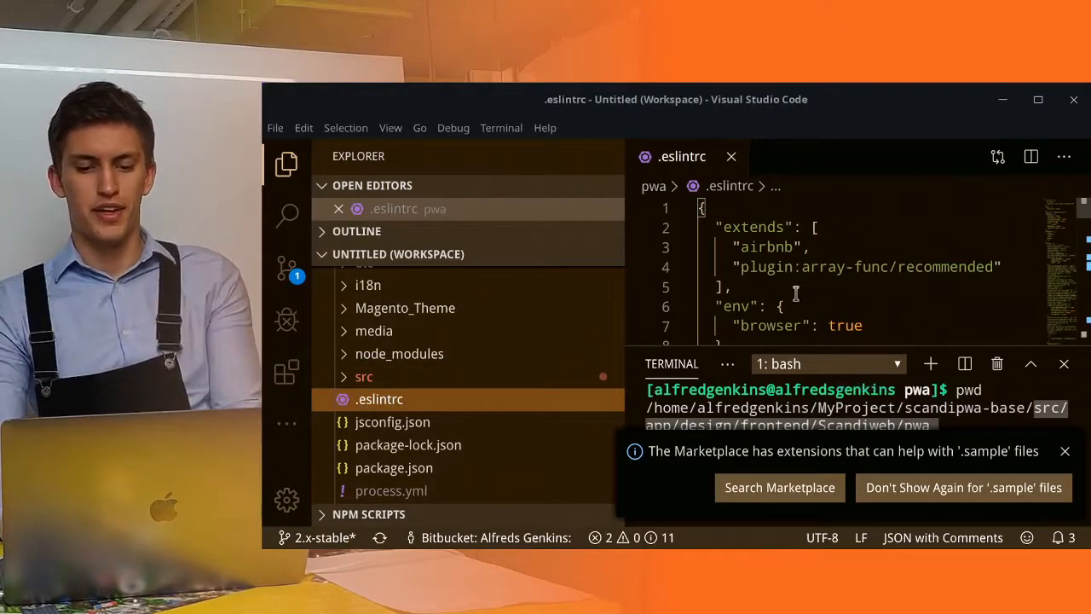
scroll(down, 3)
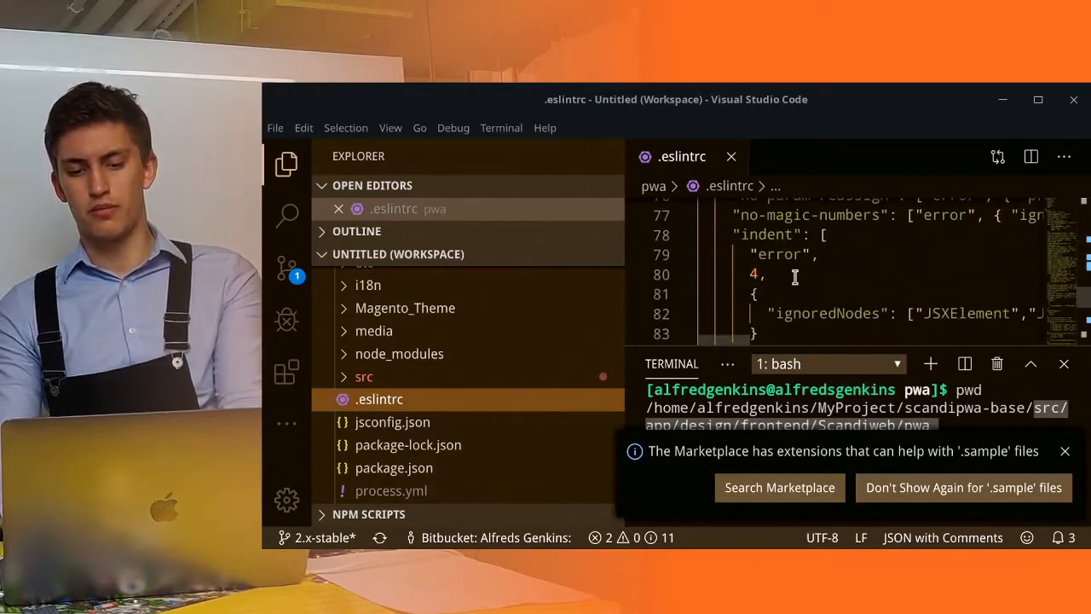
click(287, 372)
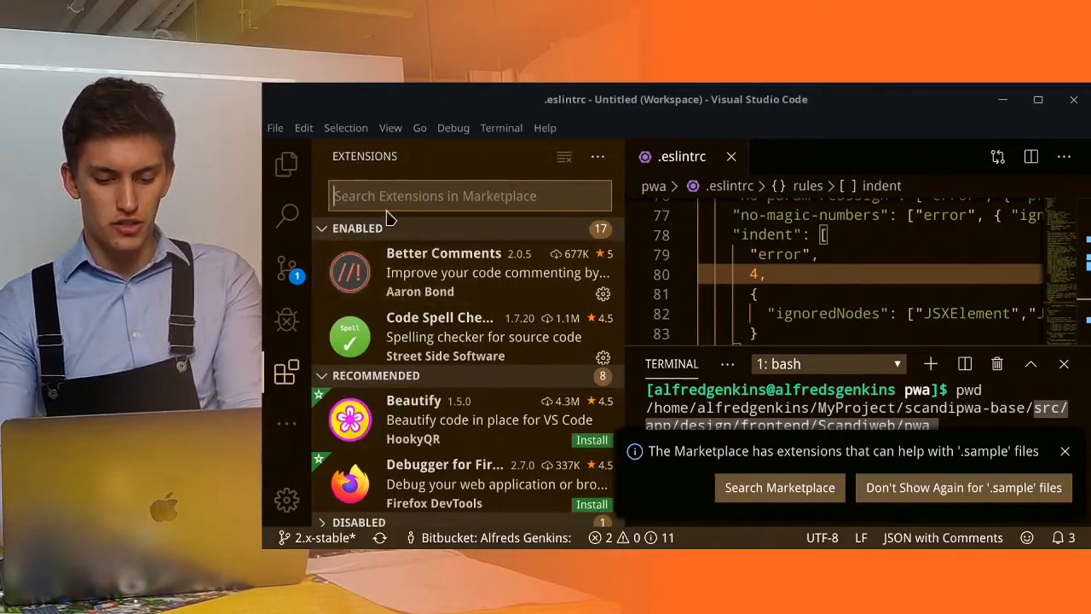
text(eslint)
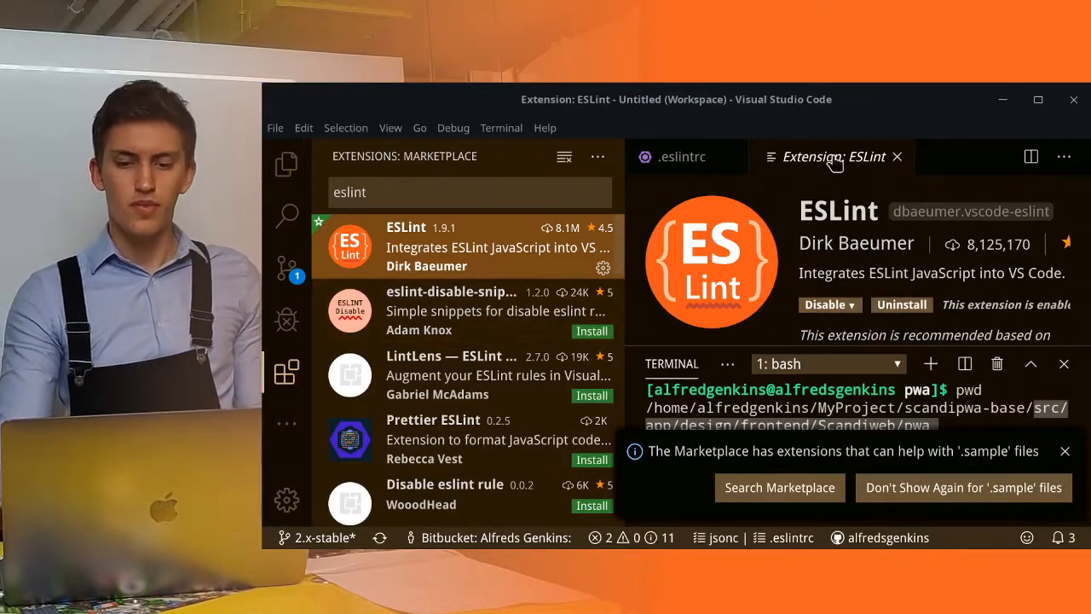
click(286, 164)
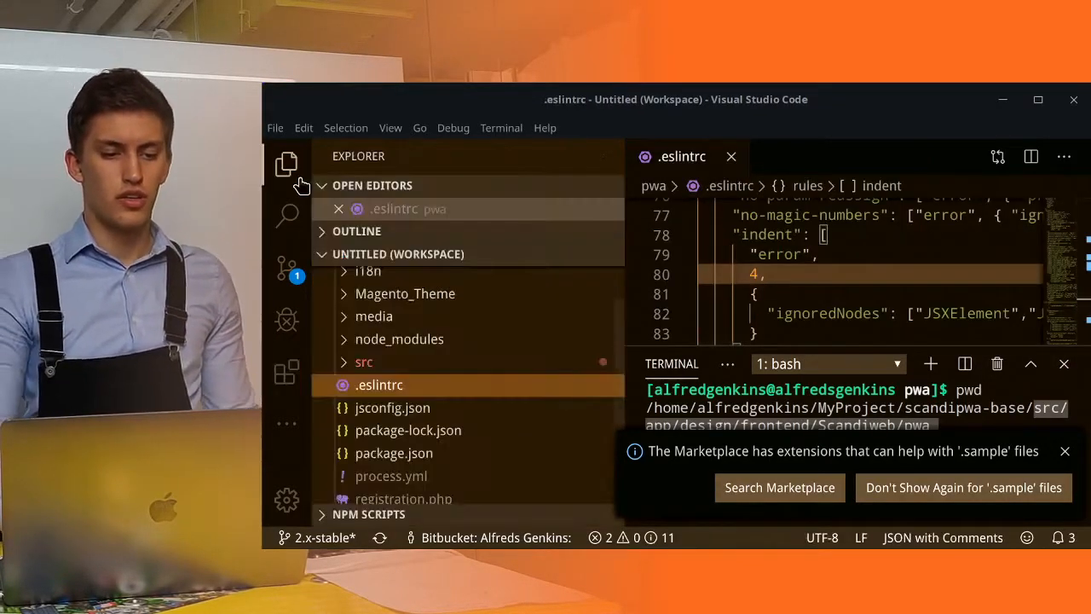
Step: Change line 7 of Breadcrumbs.component.js to 'export default Breadcrumbs;'
click(364, 361)
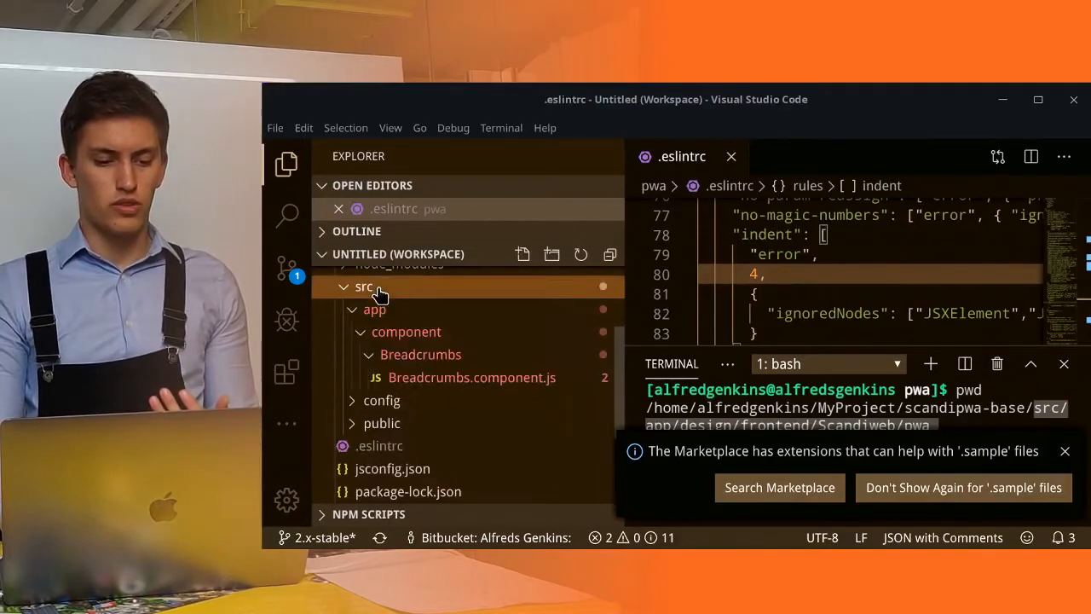
click(472, 376)
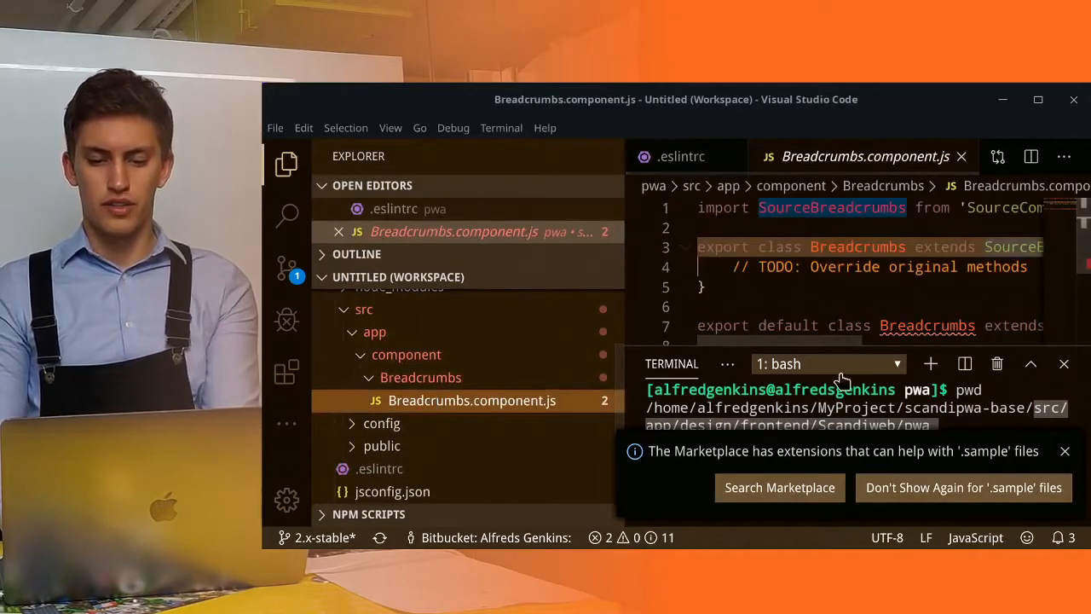
mouse_move(748, 356)
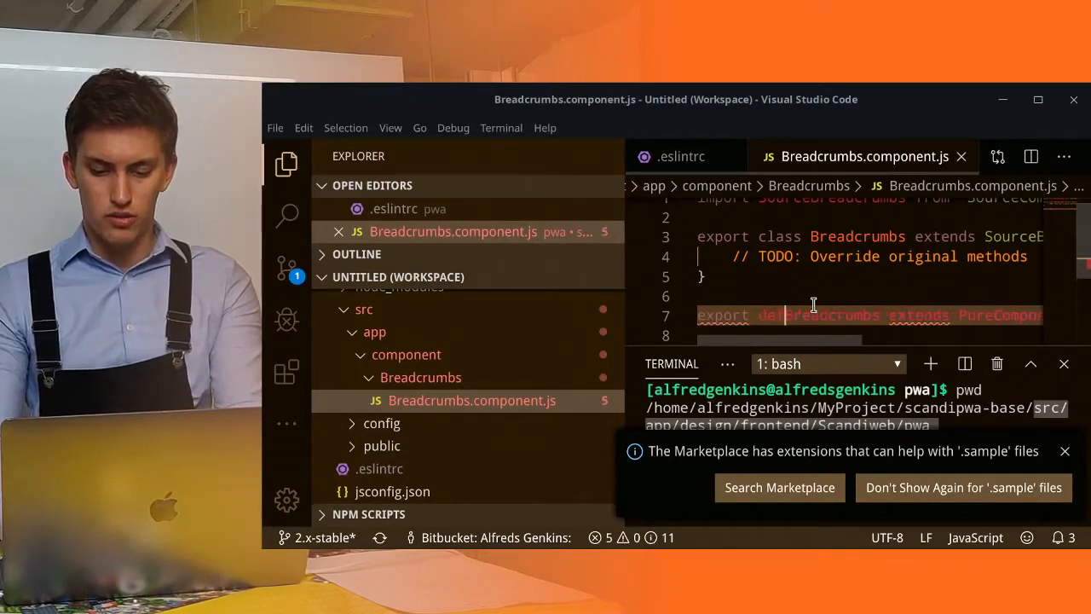
text(default)
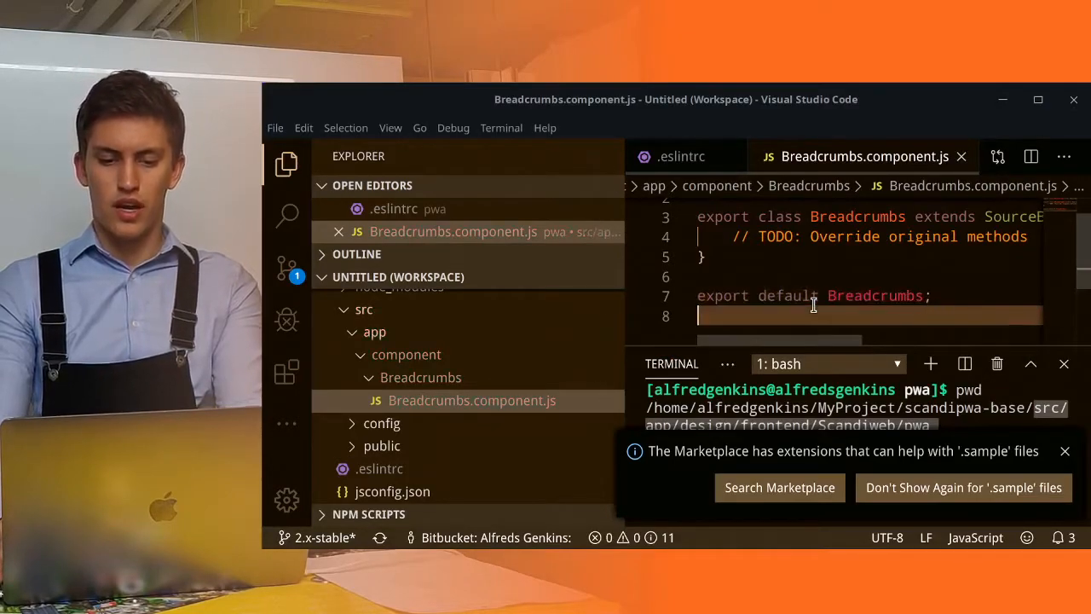
scroll(up, 3)
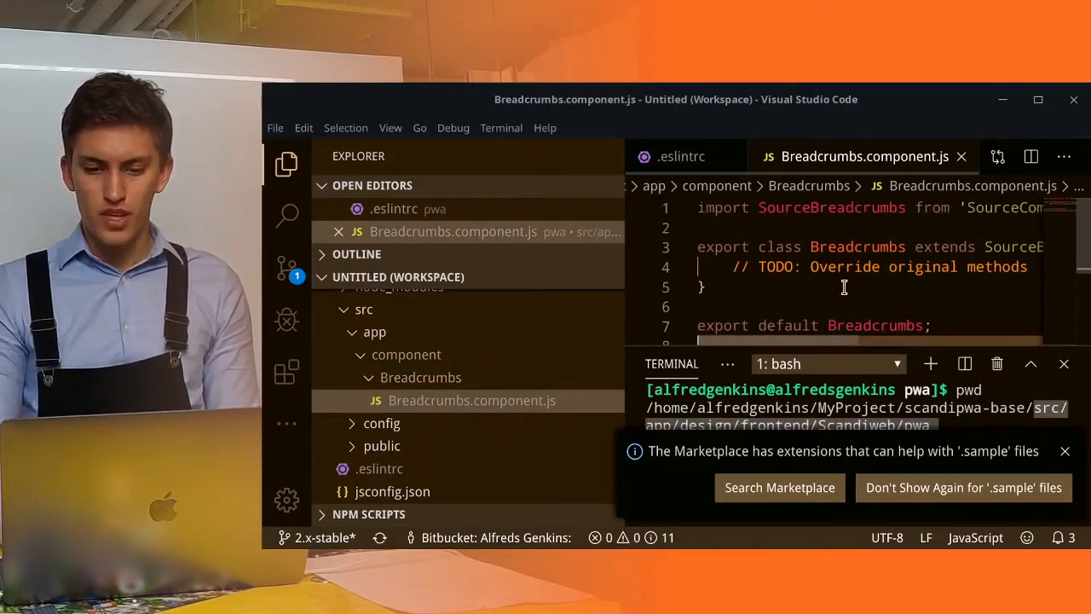
mouse_move(863, 306)
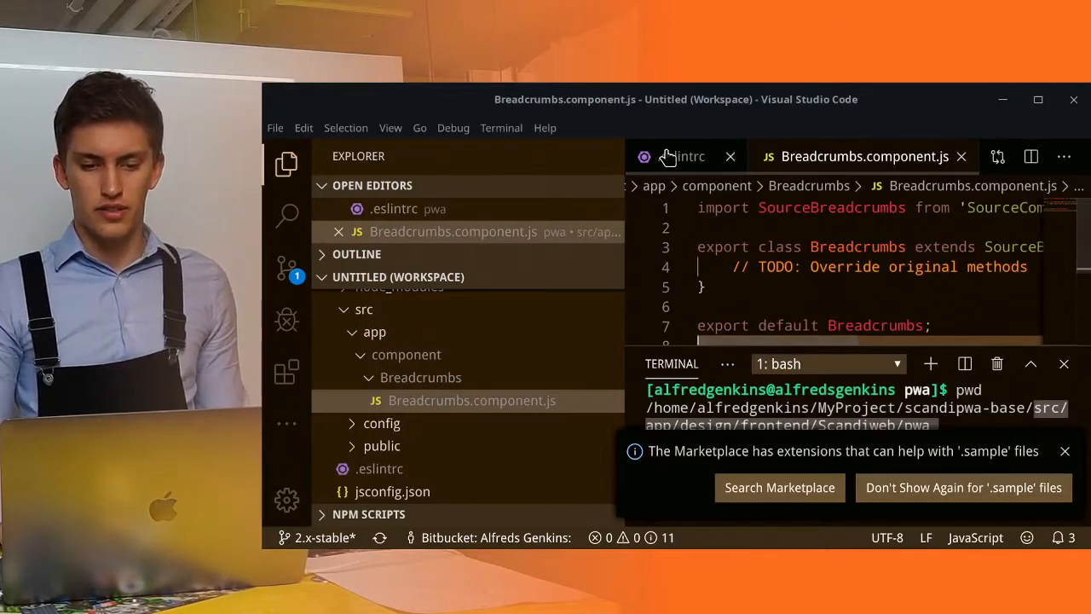
Step: Scroll through the .eslintrc rules with the terminal panel closed and marketplace notice dismissed
click(679, 156)
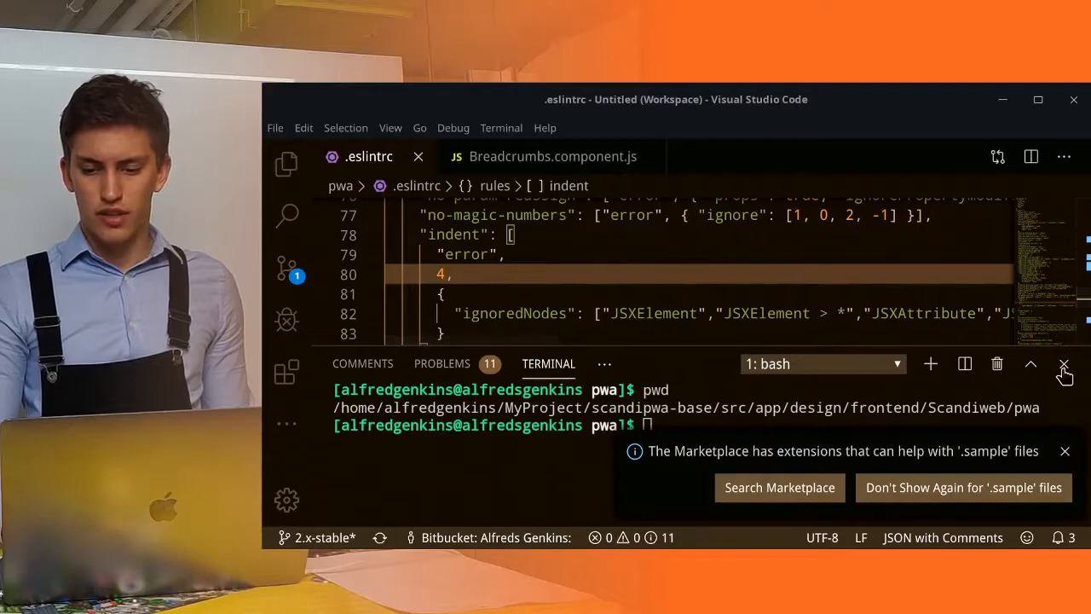
click(1065, 364)
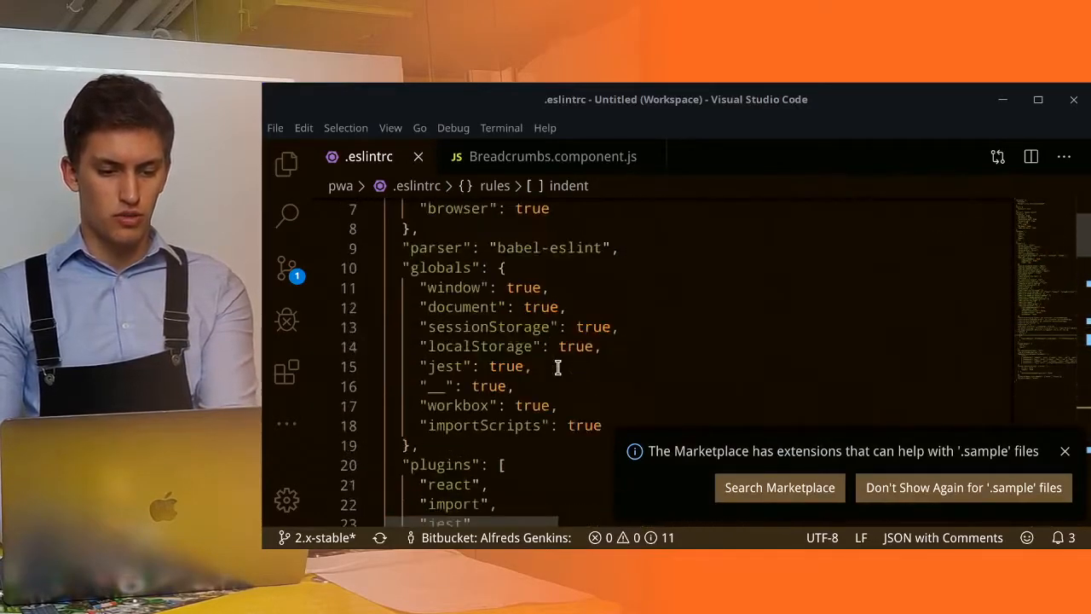
scroll(down, 3)
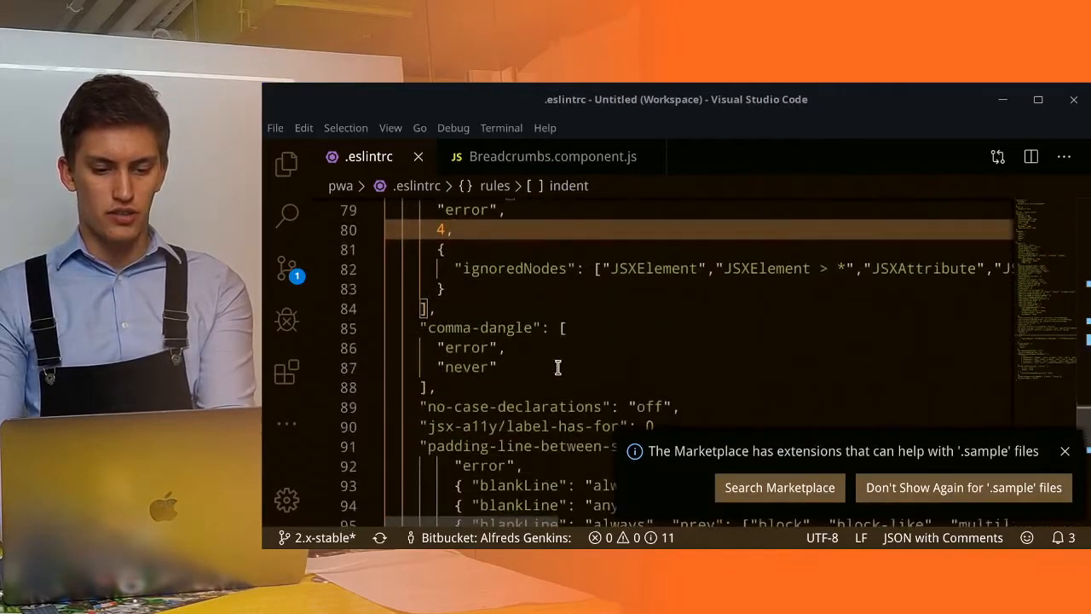
scroll(down, 3)
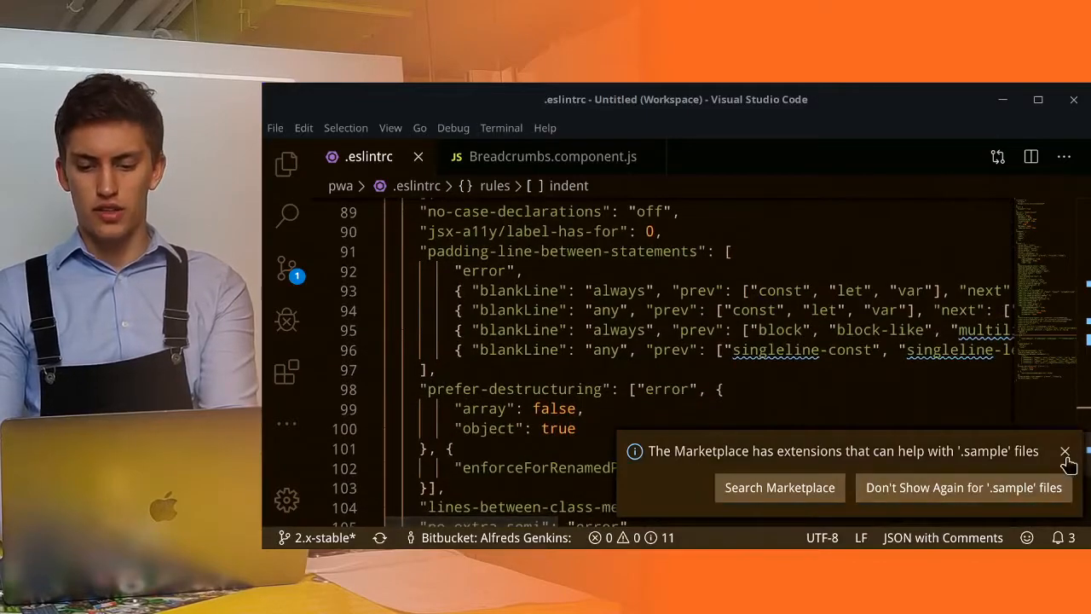
click(1065, 450)
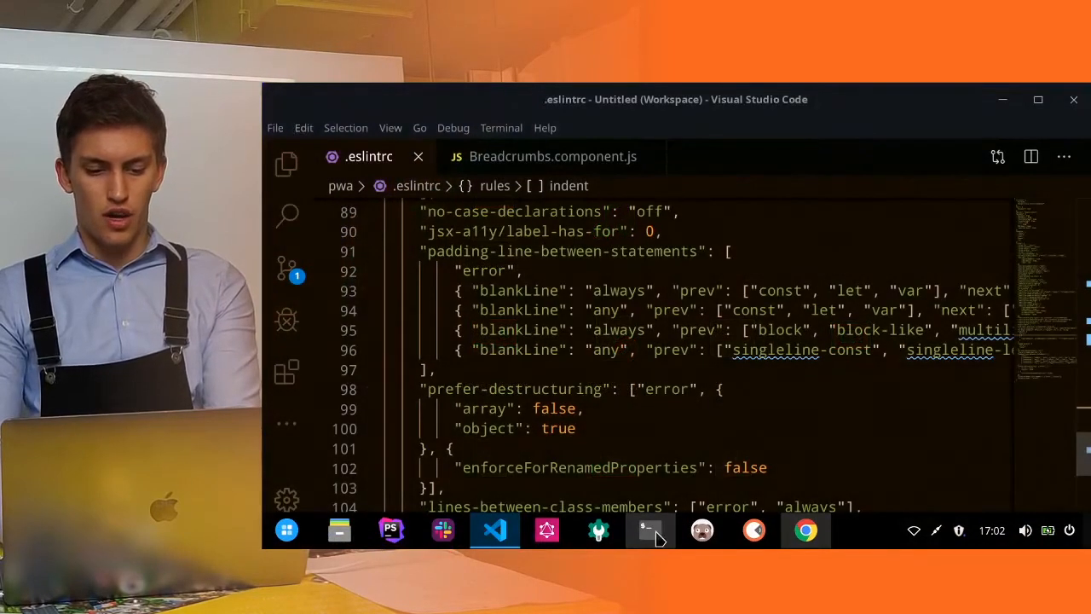
Step: Bring back the terminal panel and run the npm run eslint script
click(501, 127)
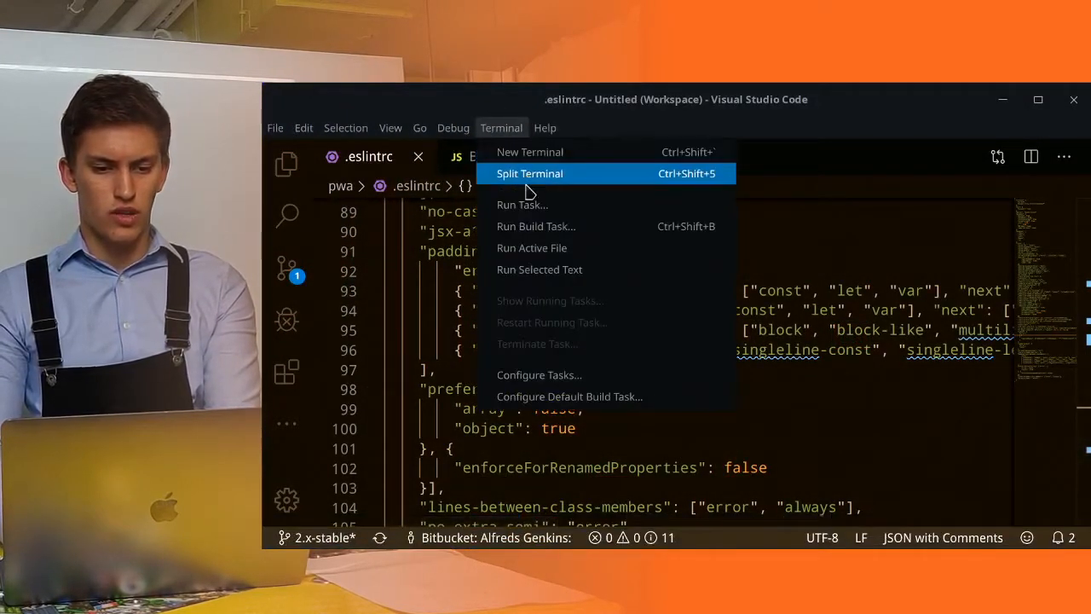
click(529, 173)
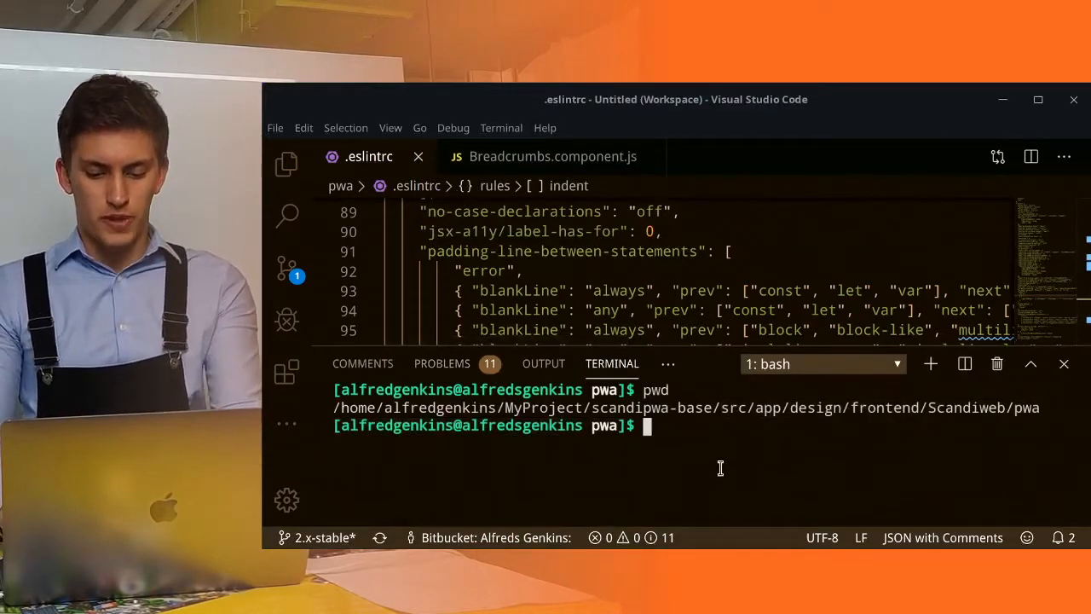
text(npm run e)
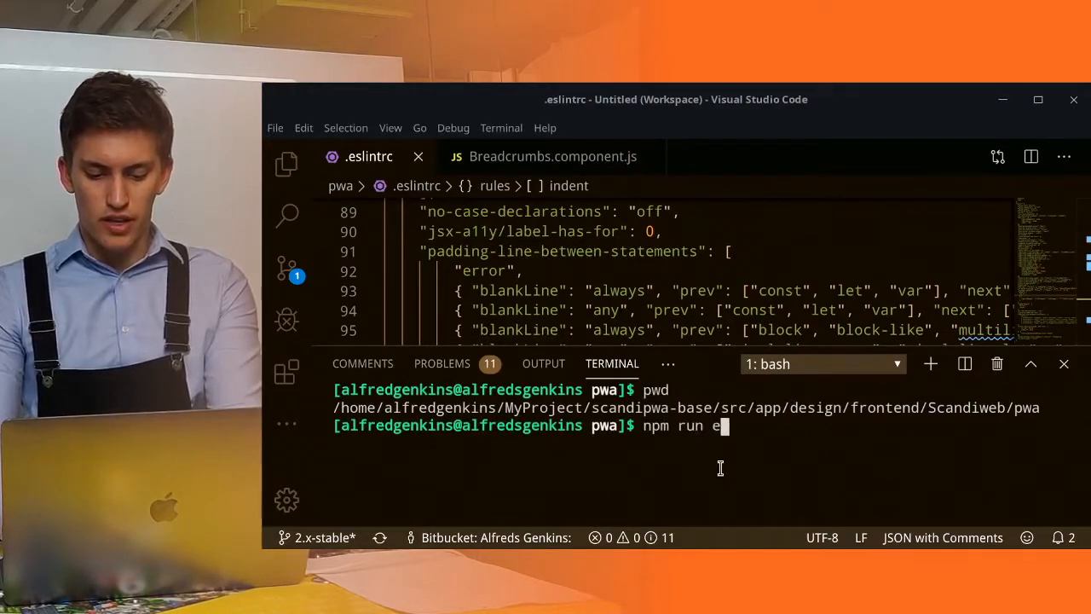
text(slint:)
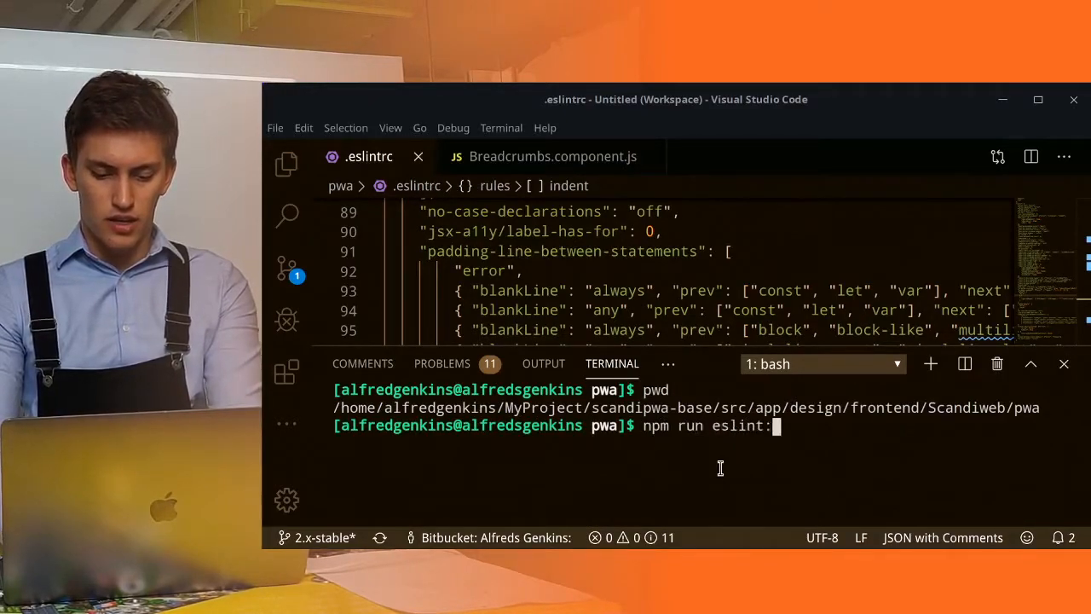
key(Return)
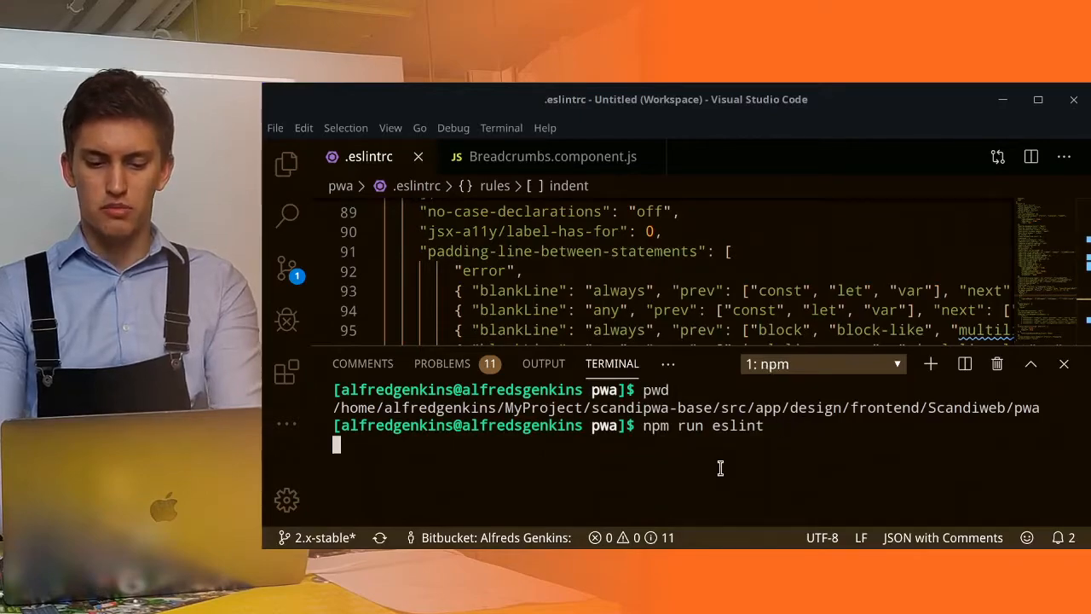
key(Return)
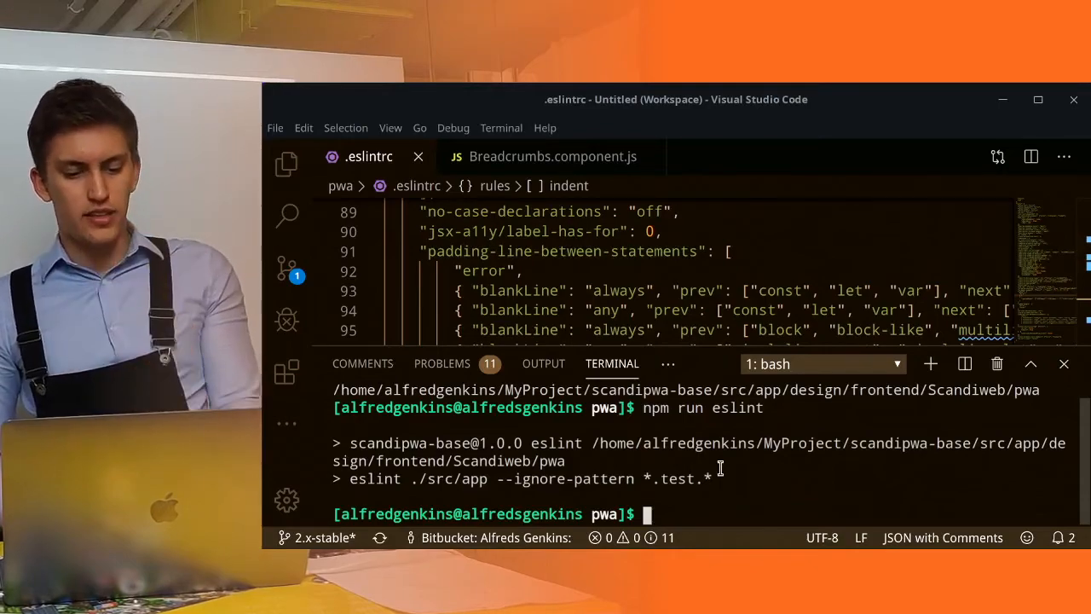
Step: Rerun npm run eslint with --fix to fix lint issues automatically
text(npm run eslint)
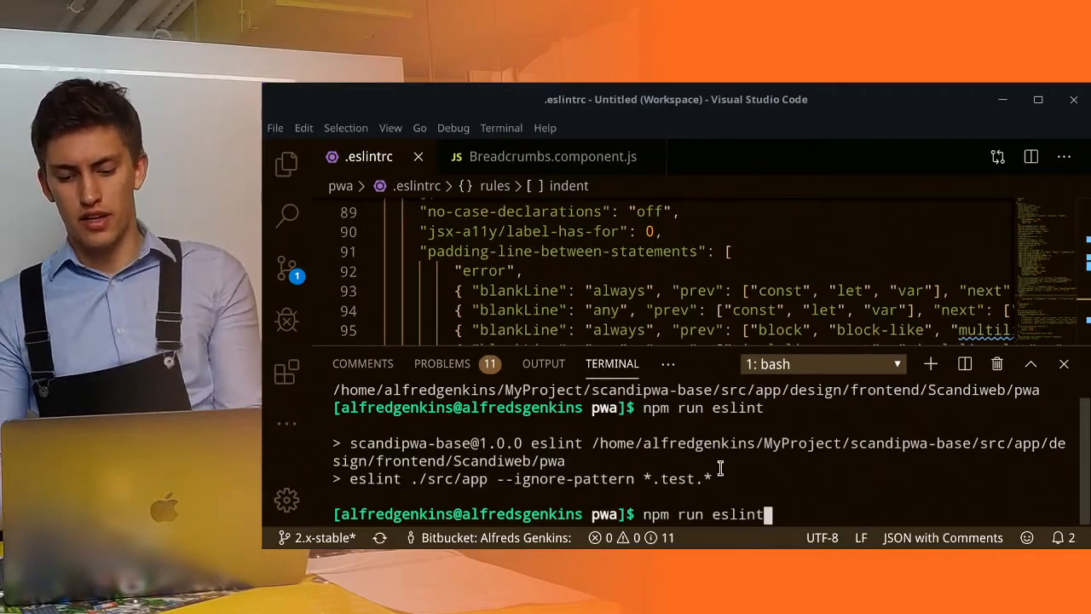
key(Return)
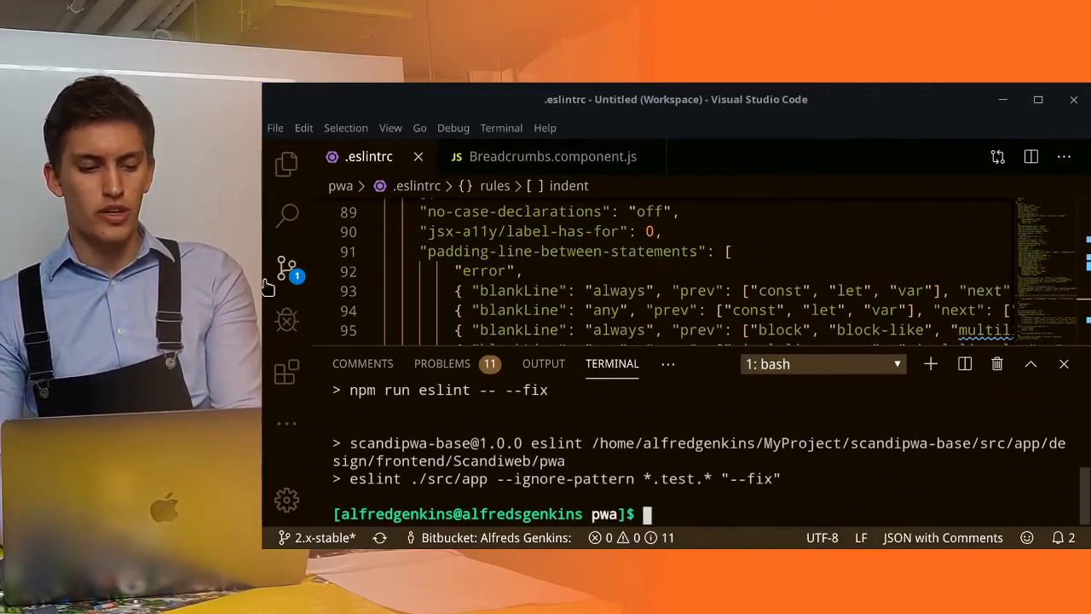
click(286, 164)
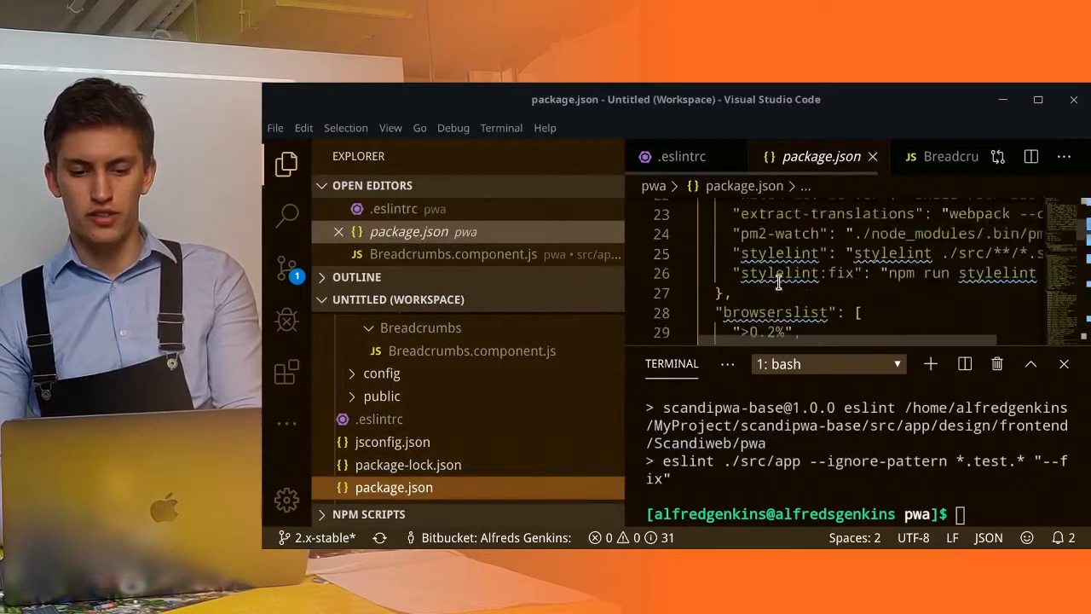
Step: Scroll through package.json's eslint and stylelint scripts, then close package.json
scroll(up, 3)
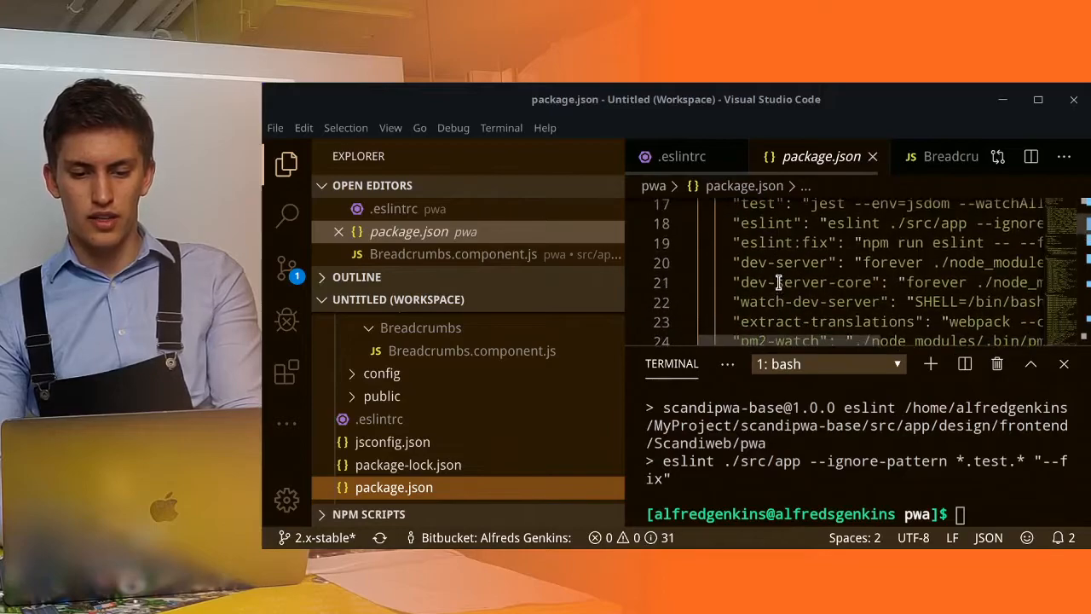
scroll(up, 3)
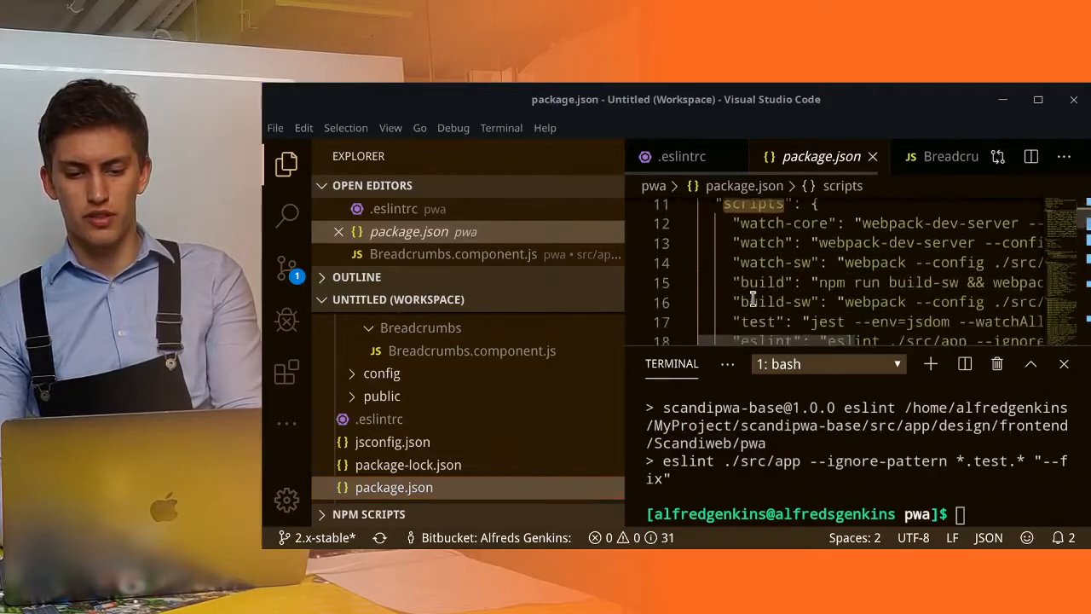
scroll(down, 3)
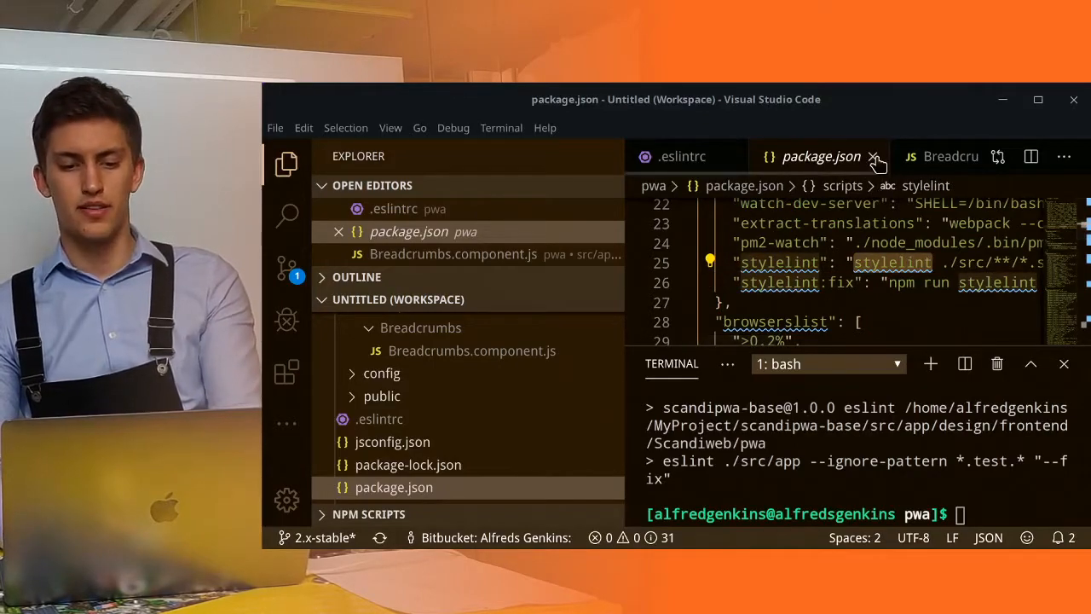
click(873, 156)
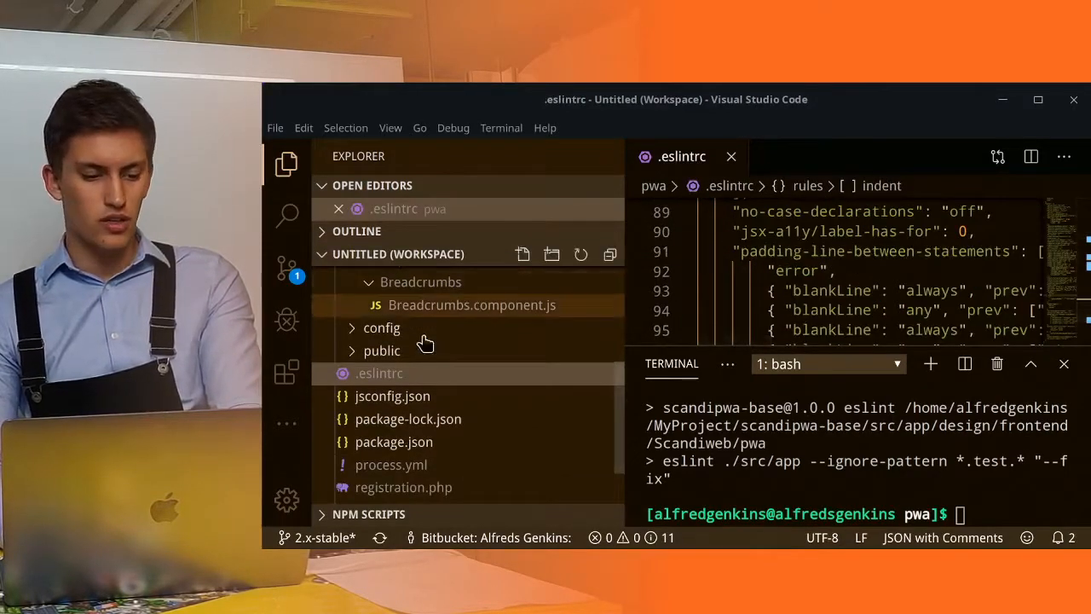
Step: Review .stylelintrc, close it, and show the Extensions list
scroll(up, 3)
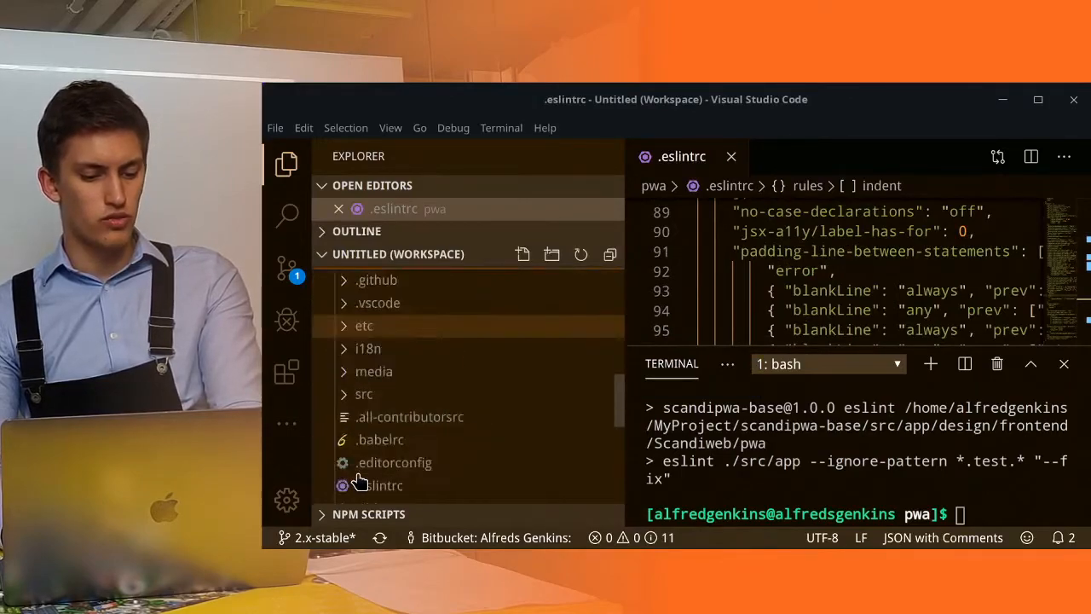
scroll(down, 3)
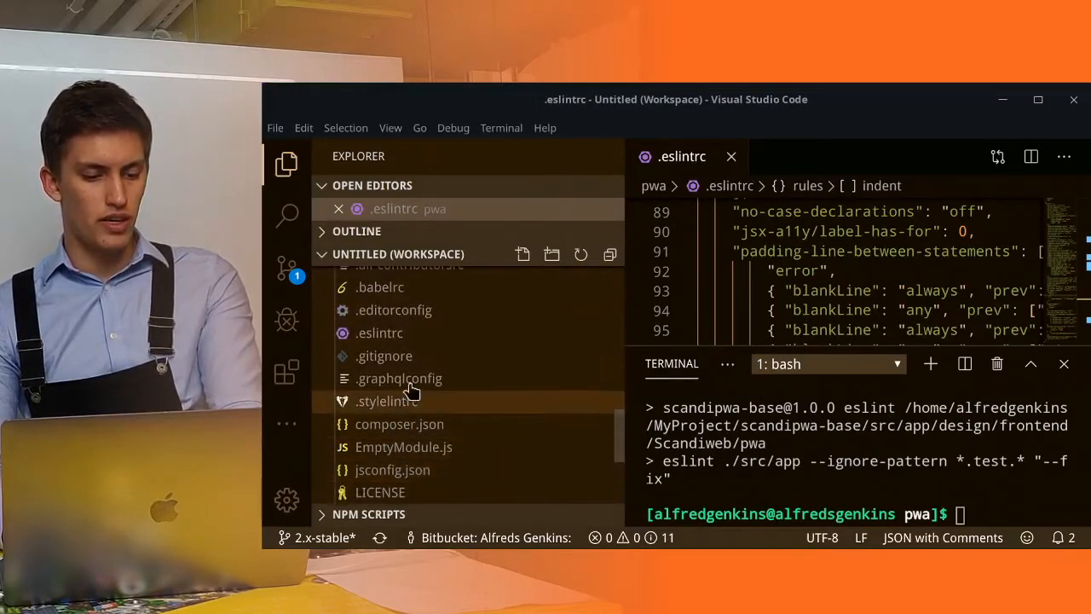
scroll(up, 3)
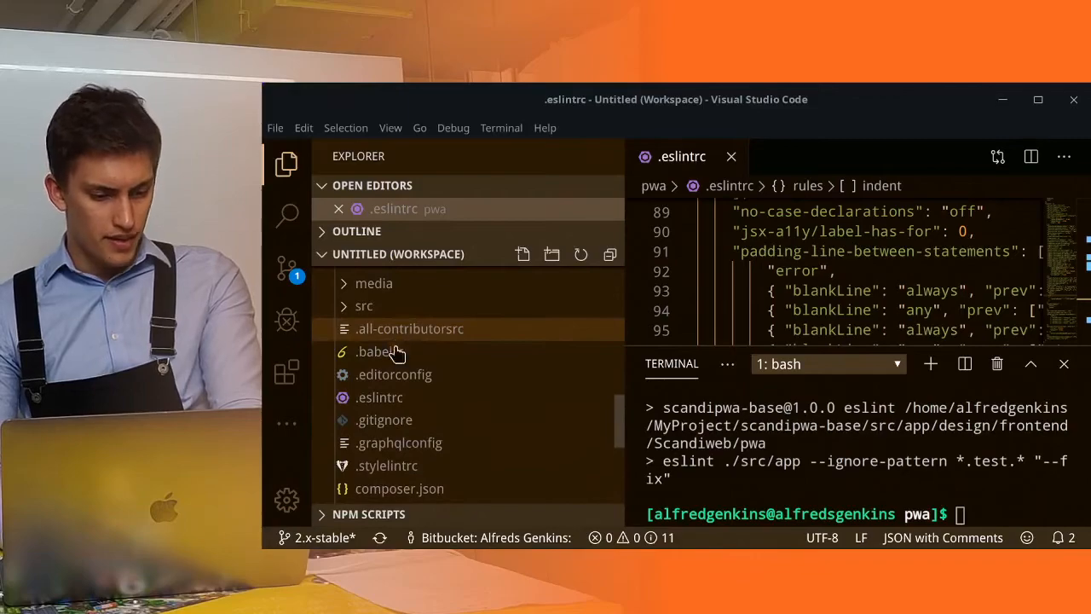
click(386, 465)
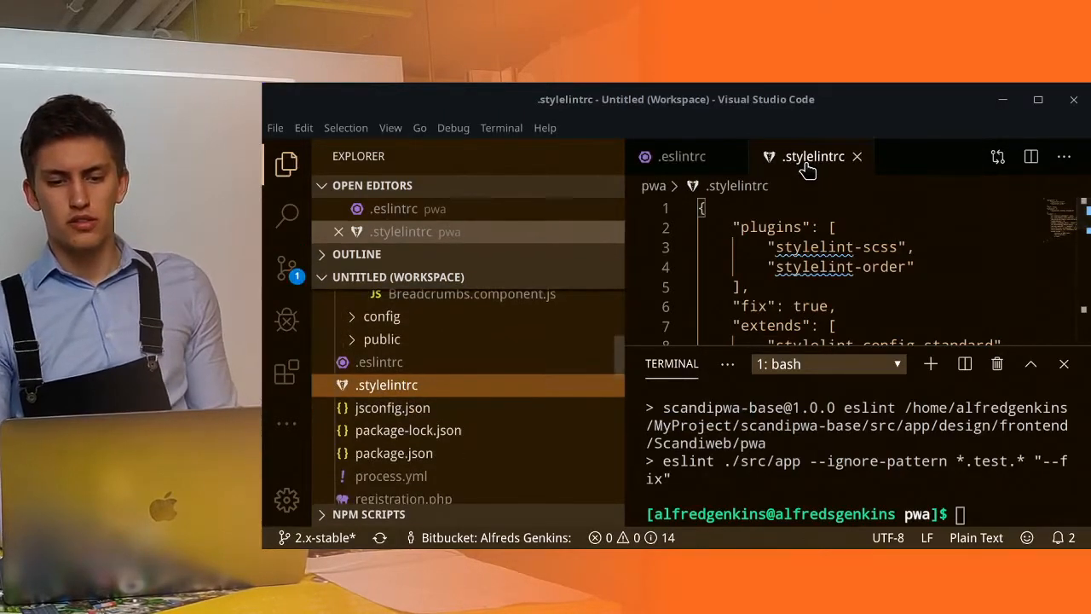
click(856, 156)
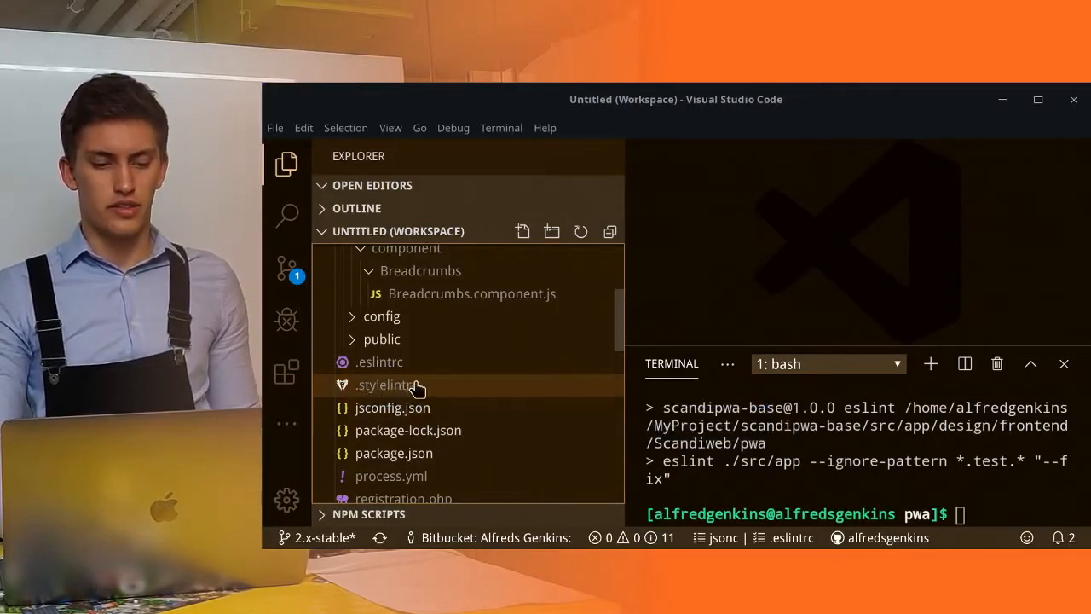
click(287, 370)
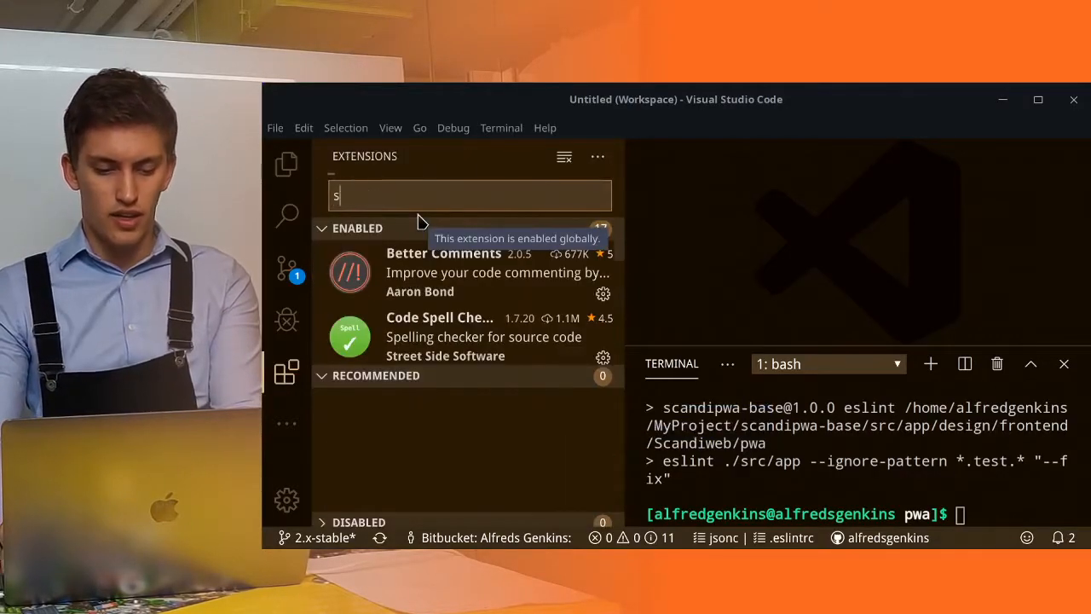
Step: Search the Marketplace for 'stylint' and install Leo Hanisch's Stylint extension
text(tylint)
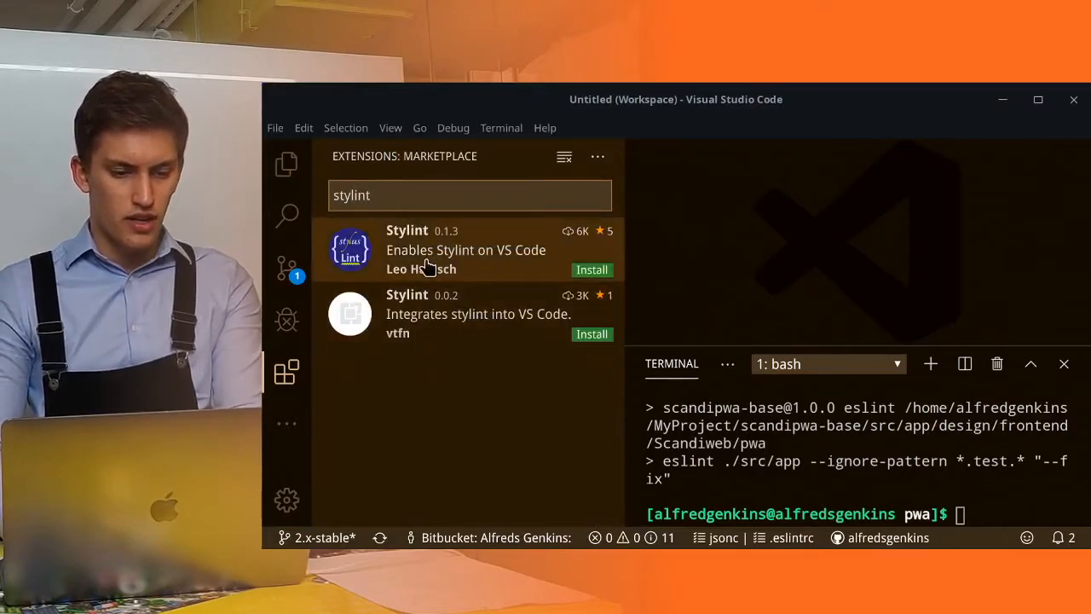
click(465, 247)
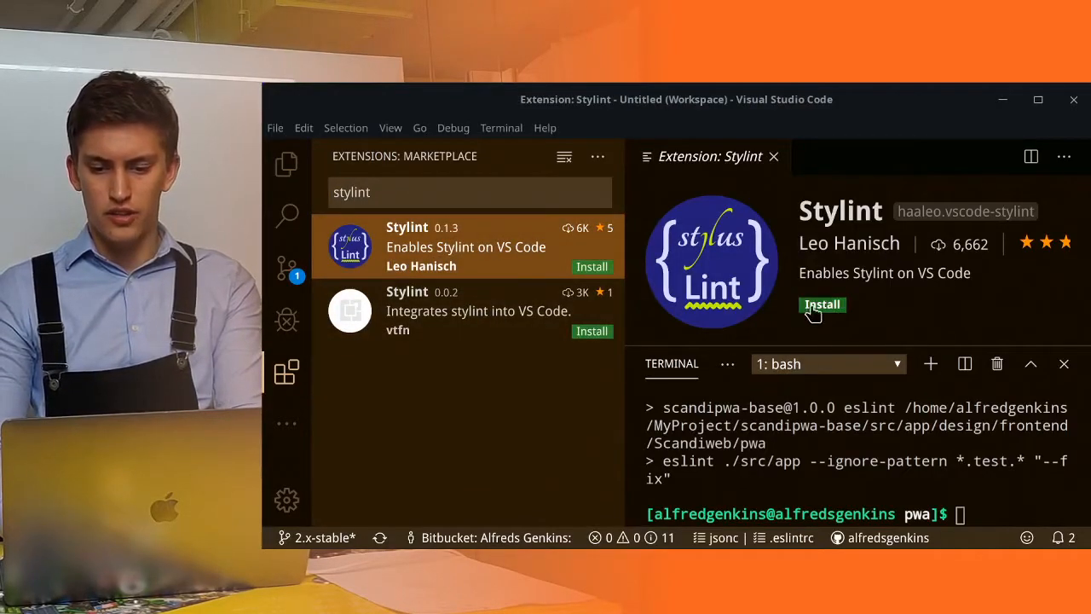
click(821, 305)
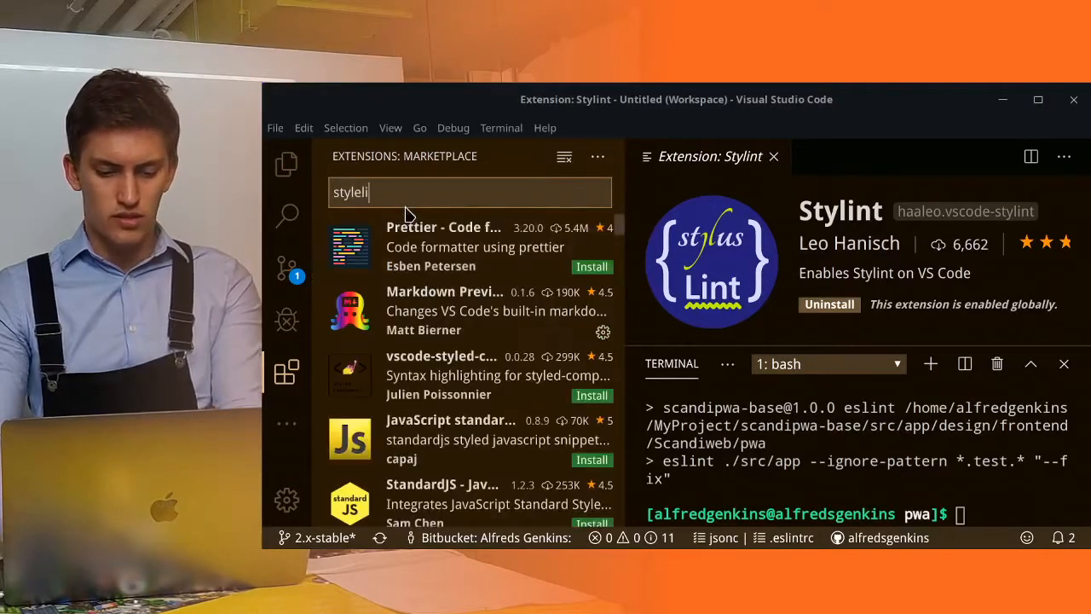
Step: Search for 'stylelint' and install the official stylelint extension
text(nt)
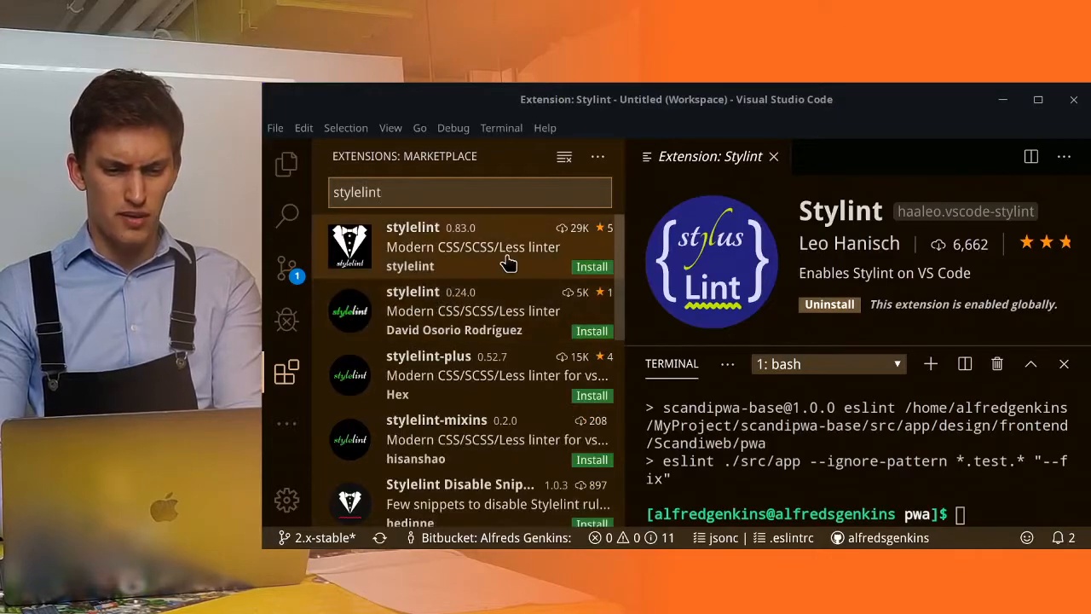
click(592, 265)
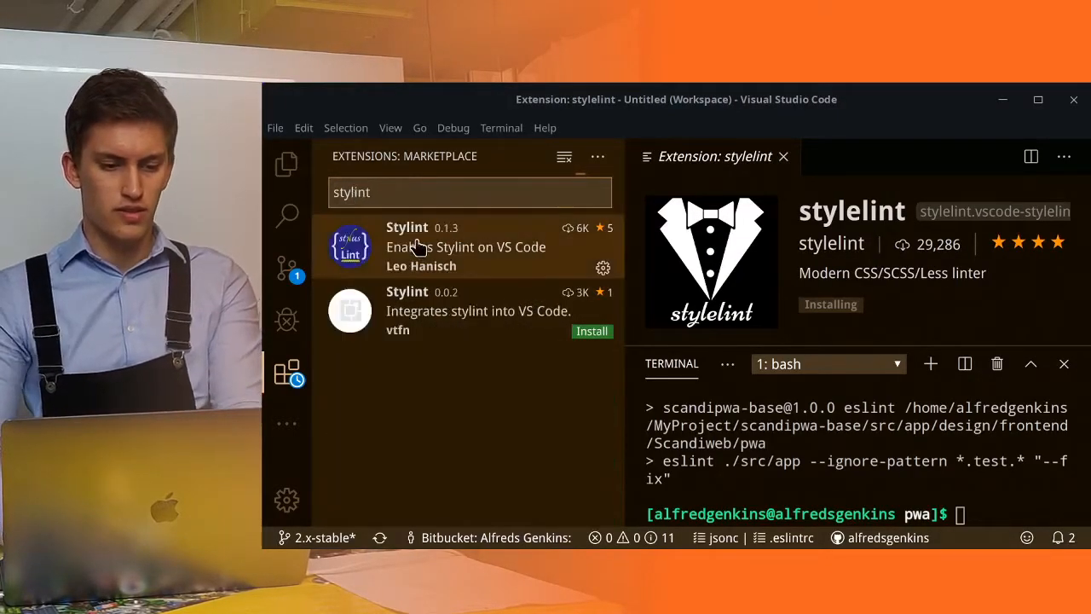
click(460, 246)
text(el)
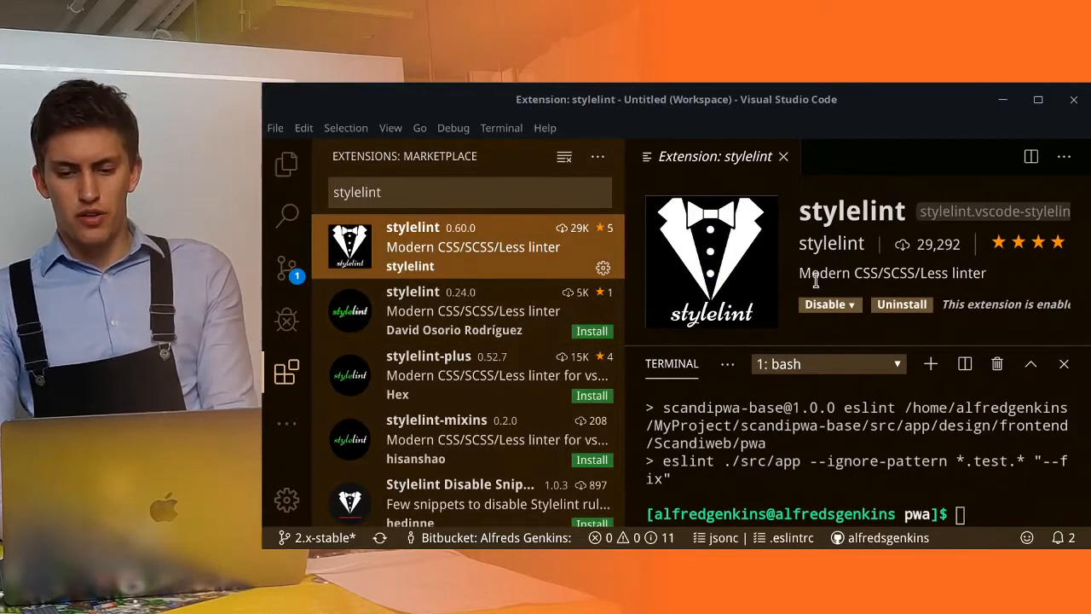
click(287, 166)
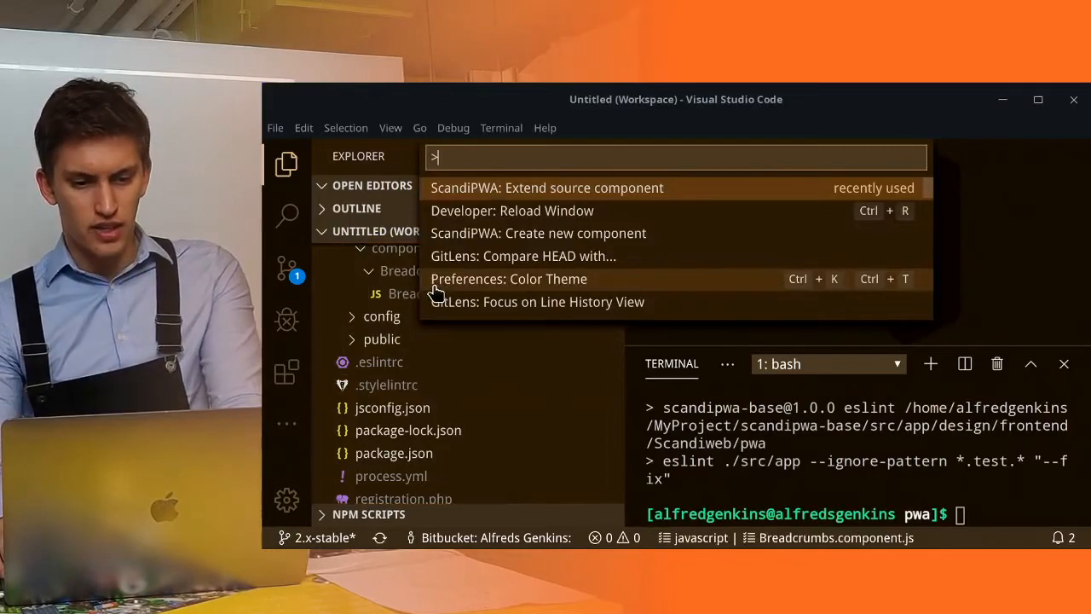
Step: Run the ScandiPWA override command on AddToCart, choosing 'Override them!' for styles
click(546, 187)
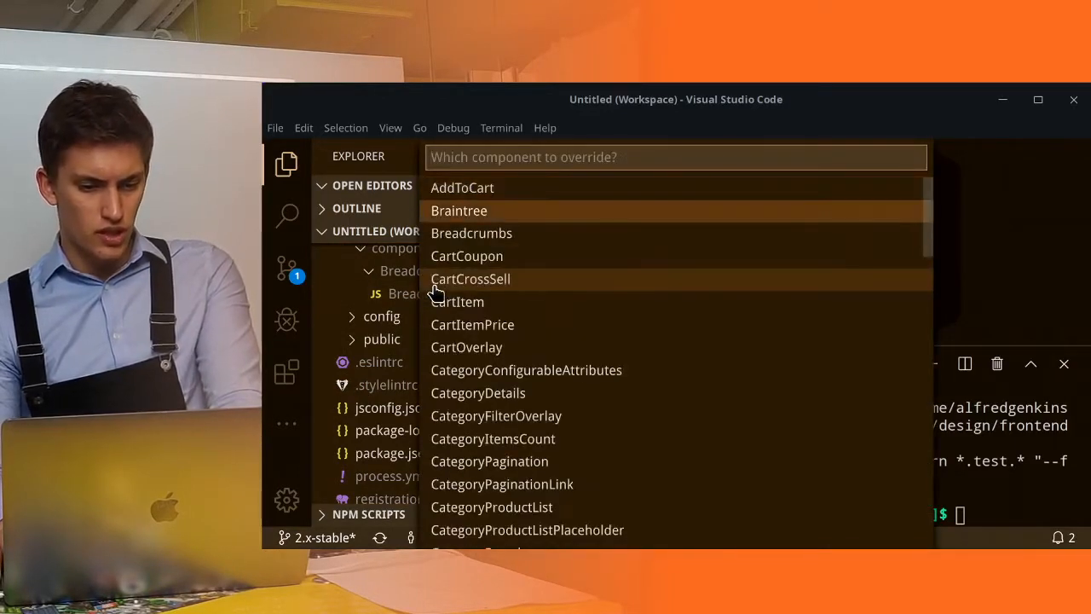
click(461, 187)
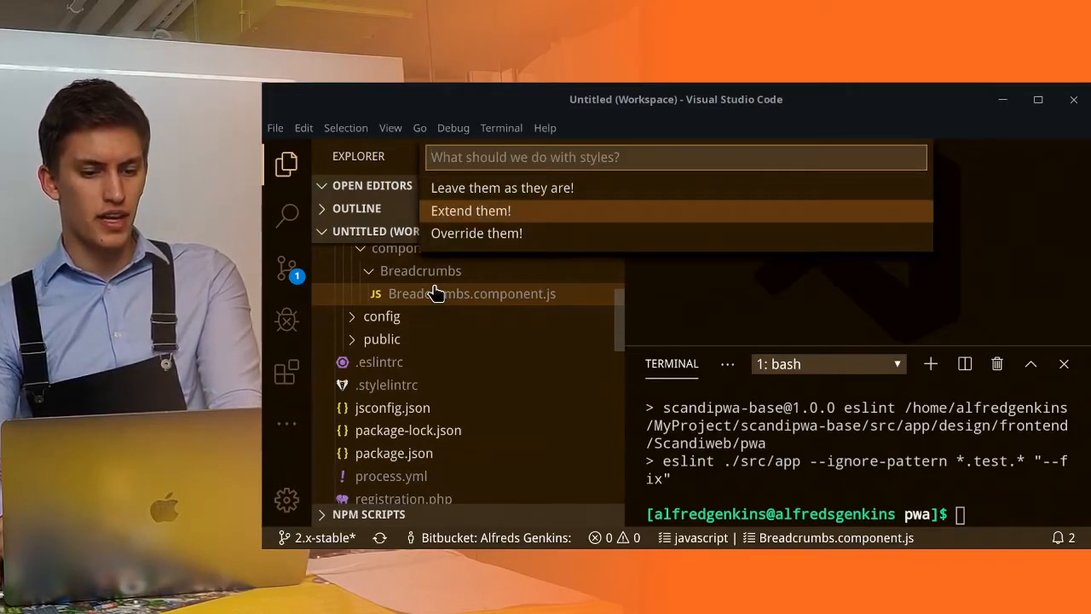
click(476, 233)
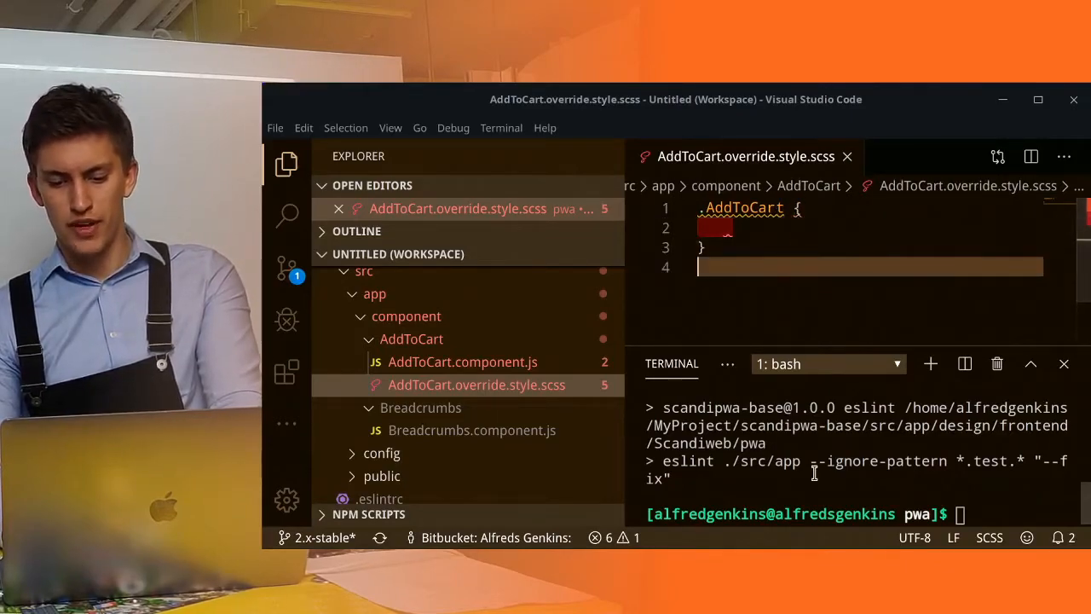
Step: Run npm run stylelint, revealing the empty .AddToCart block error
text(npm run)
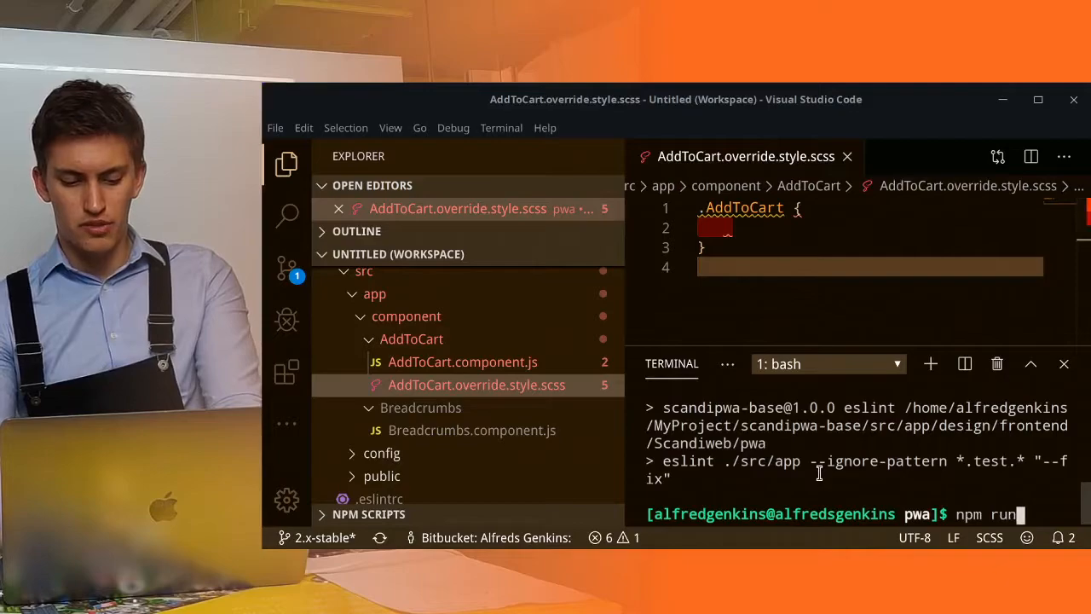
text(stylelint)
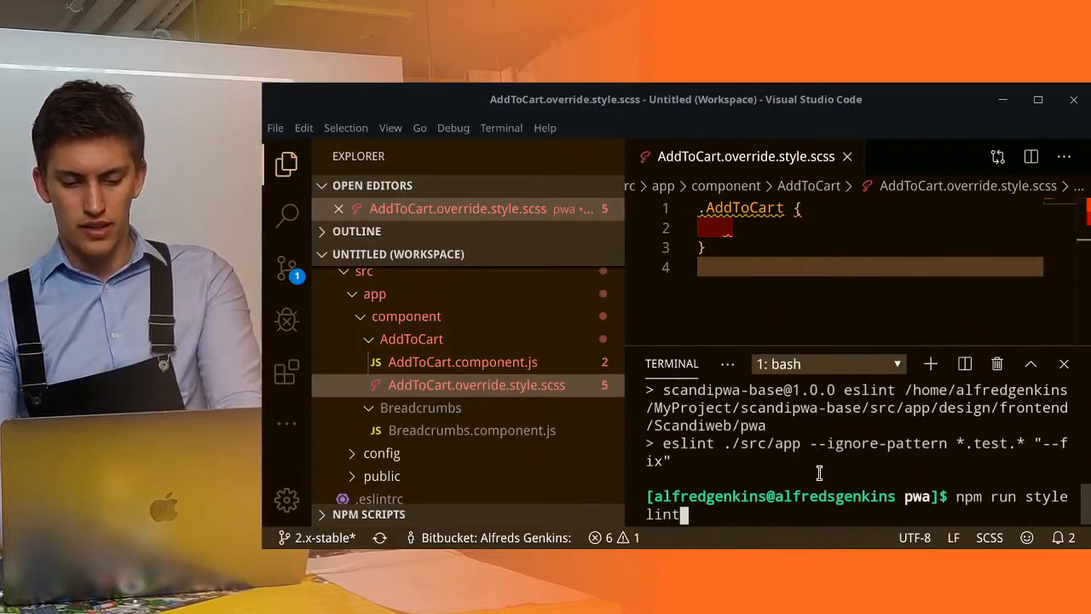
key(Return)
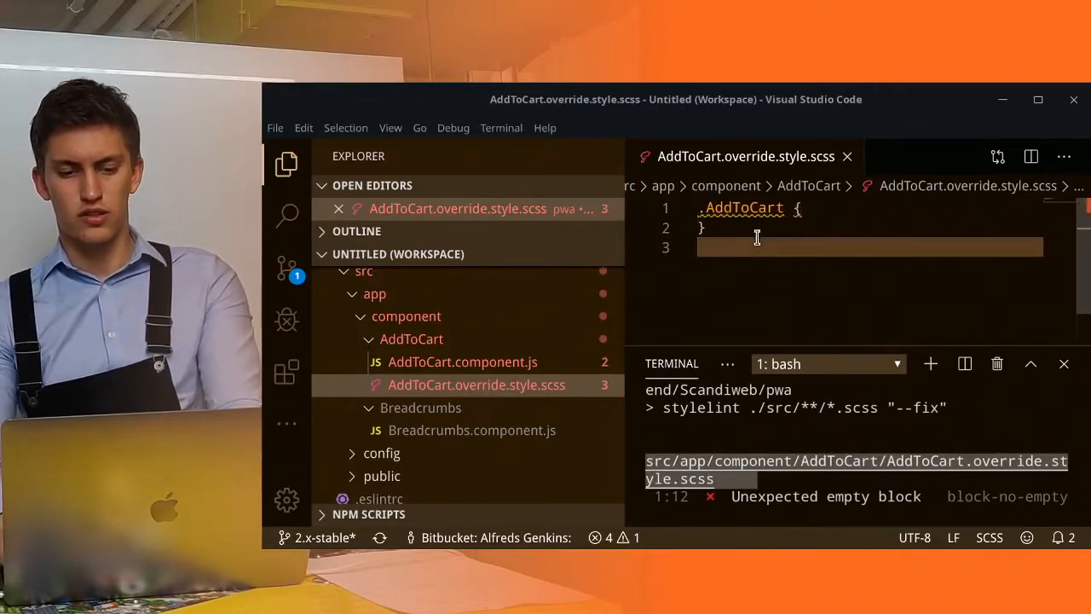
Step: Add display: none inside .AddToCart and rerun stylelint with automatic fixing
key(Return)
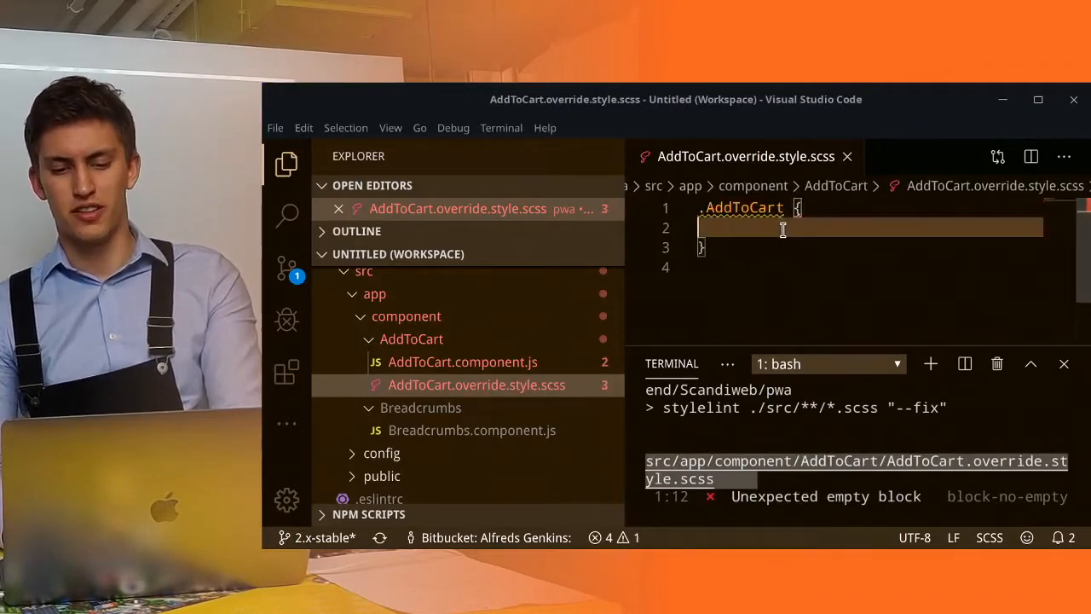
text(dn)
click(857, 448)
text(npm run stylelint:fix)
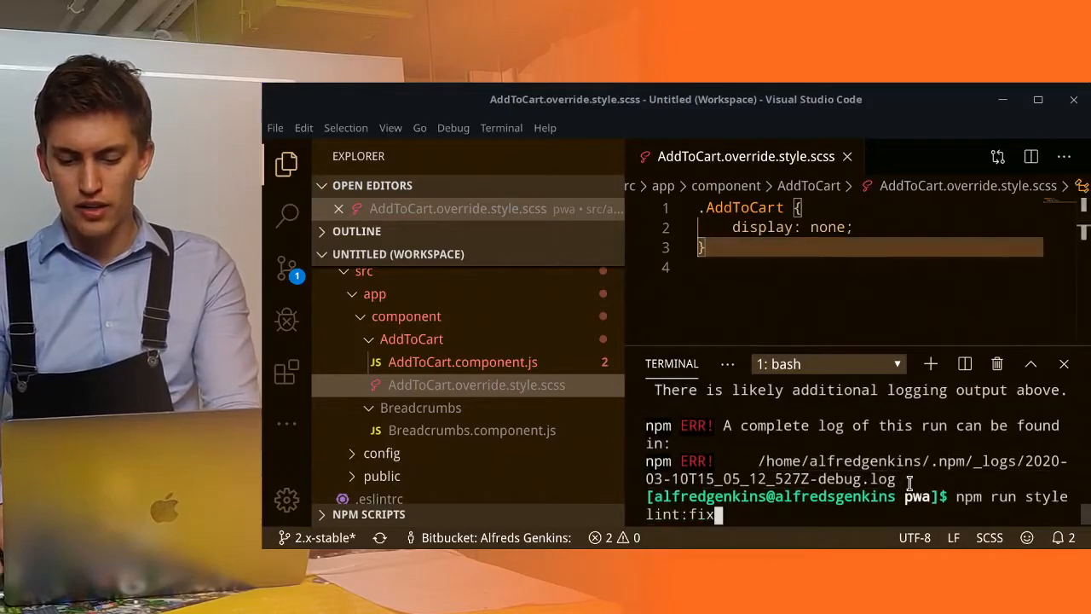
key(Return)
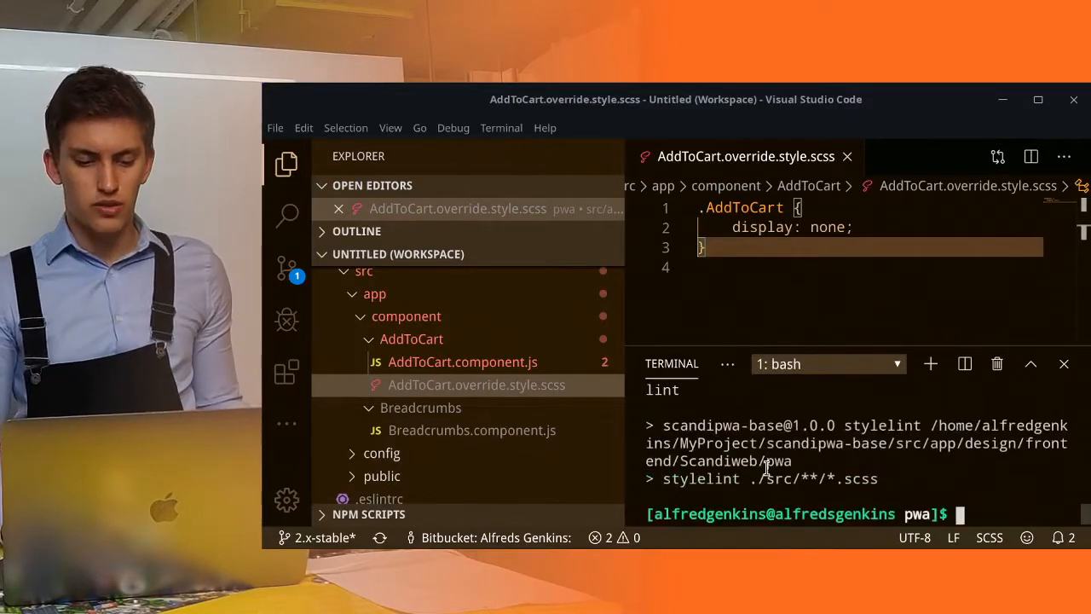
mouse_move(631, 463)
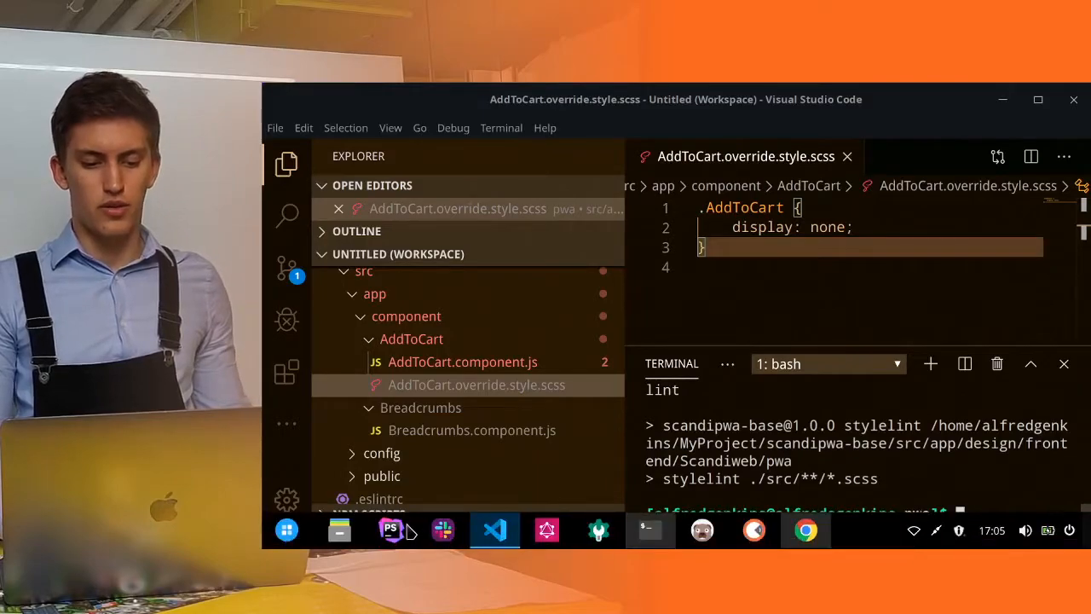
Step: In Chrome, go from GitHub to the ScandiPWA organization's base-theme repository
click(804, 530)
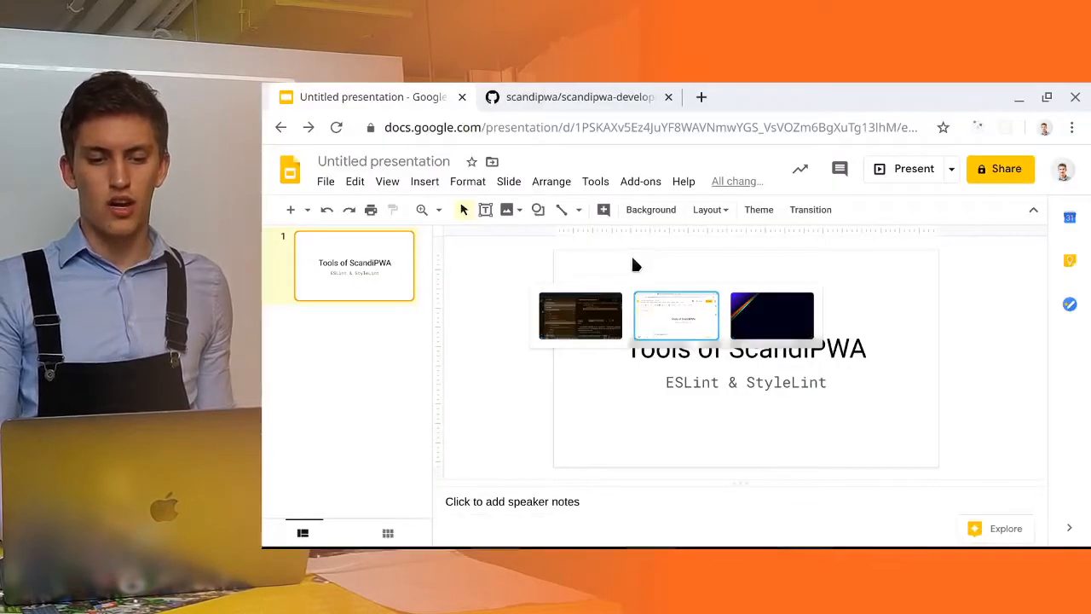
click(579, 96)
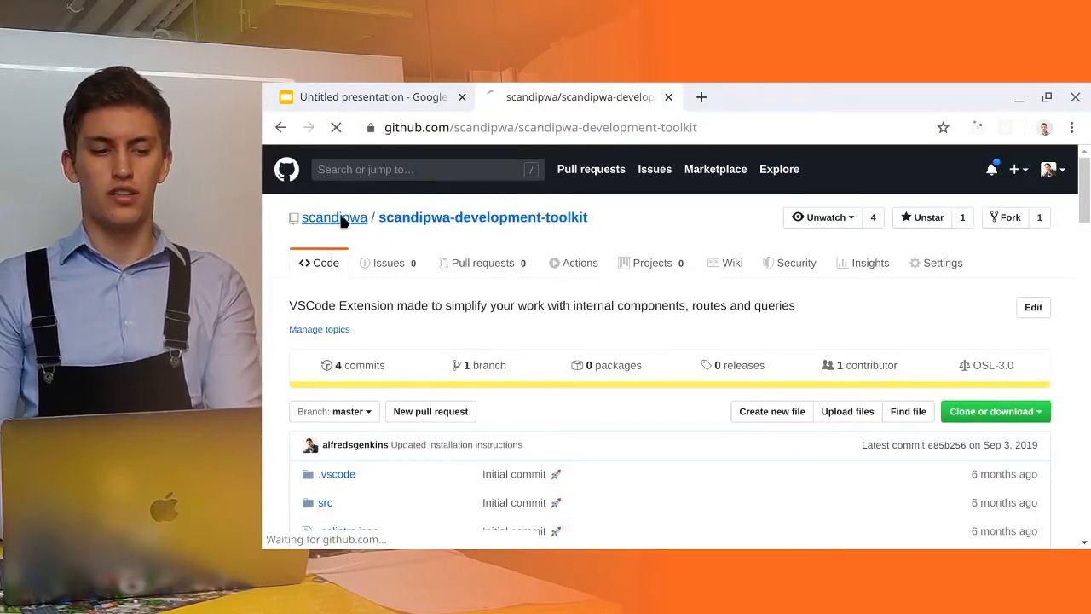
click(334, 217)
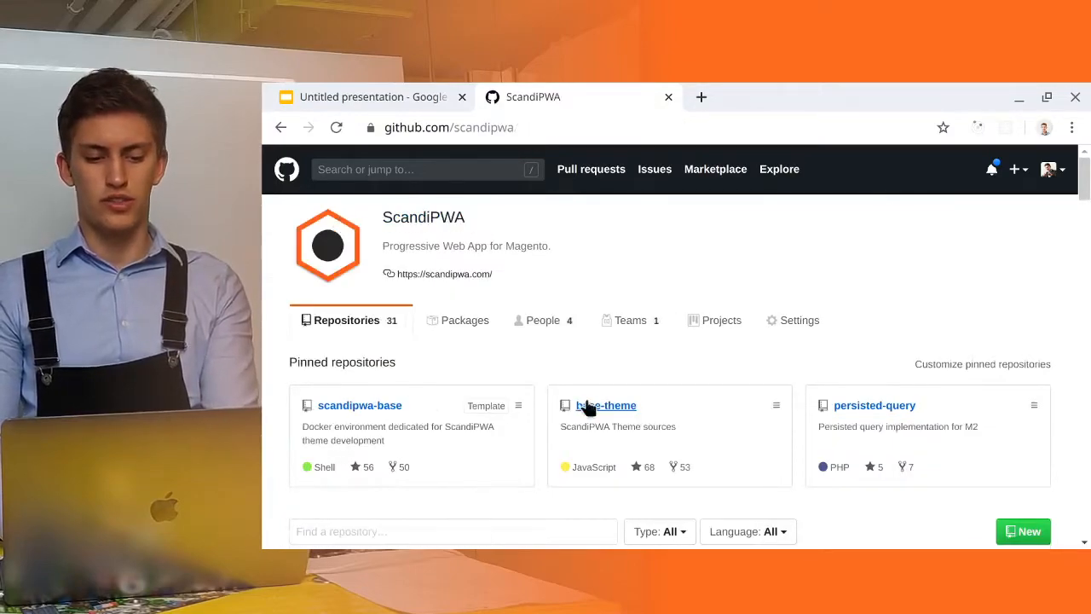
click(606, 404)
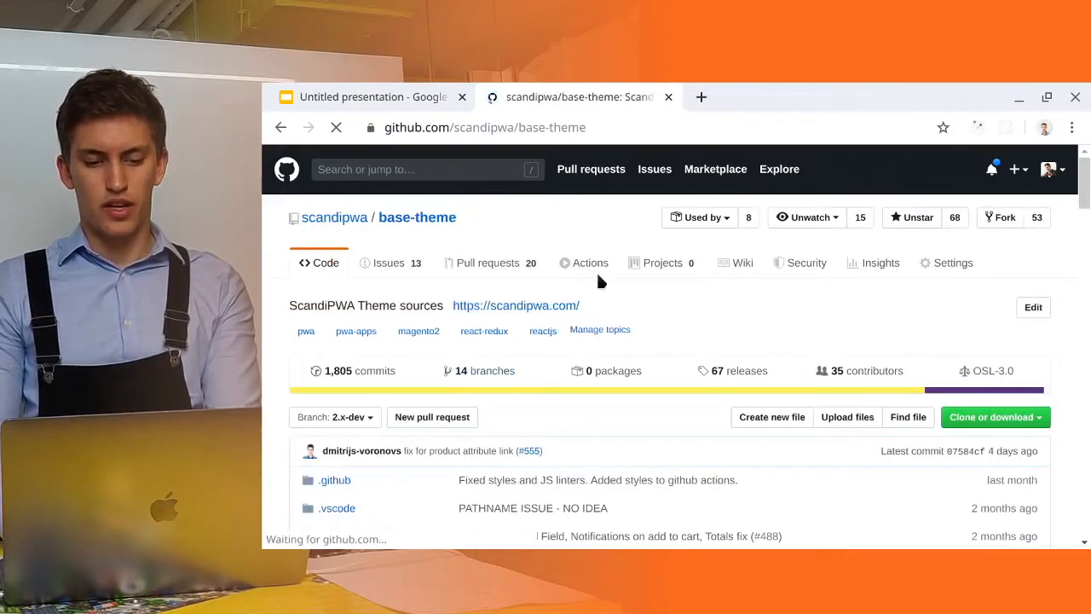
mouse_move(584, 272)
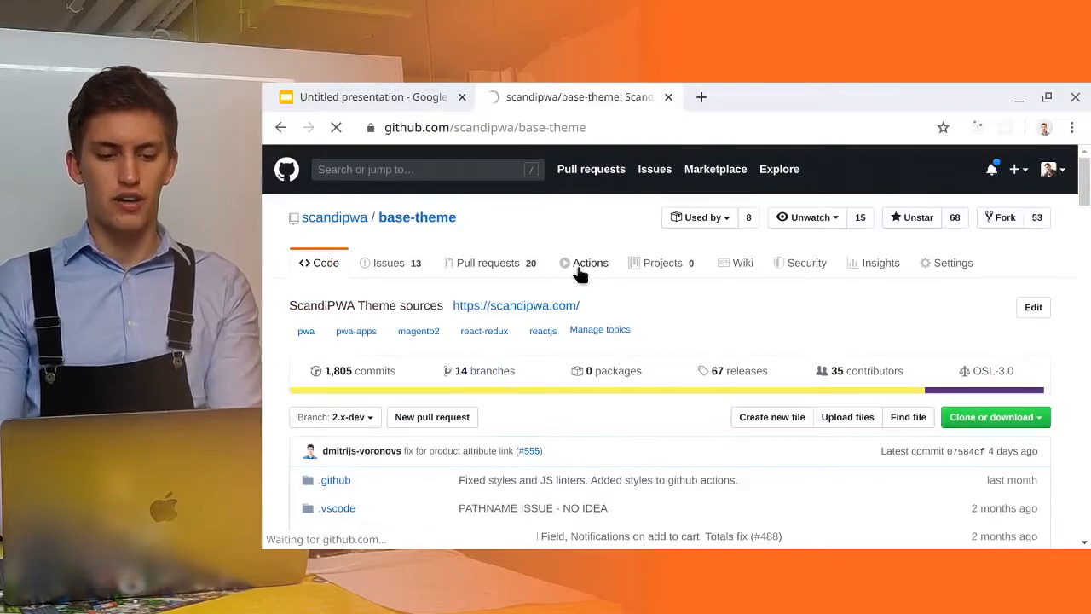
Step: Filter Actions to the ESLint (using custom rules) workflow runs, then return to the code listing
click(591, 263)
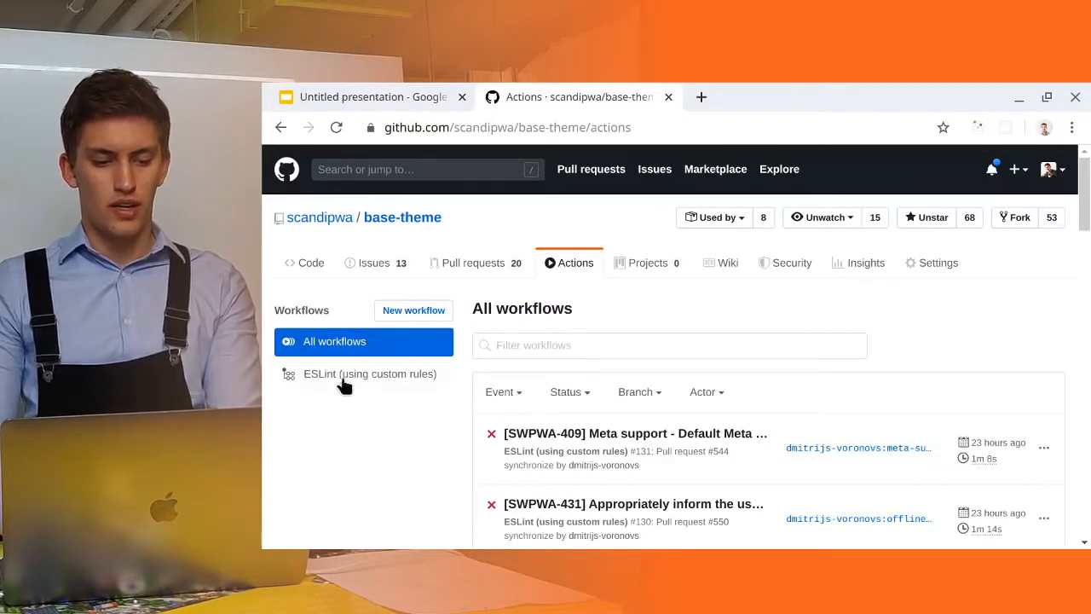
click(369, 374)
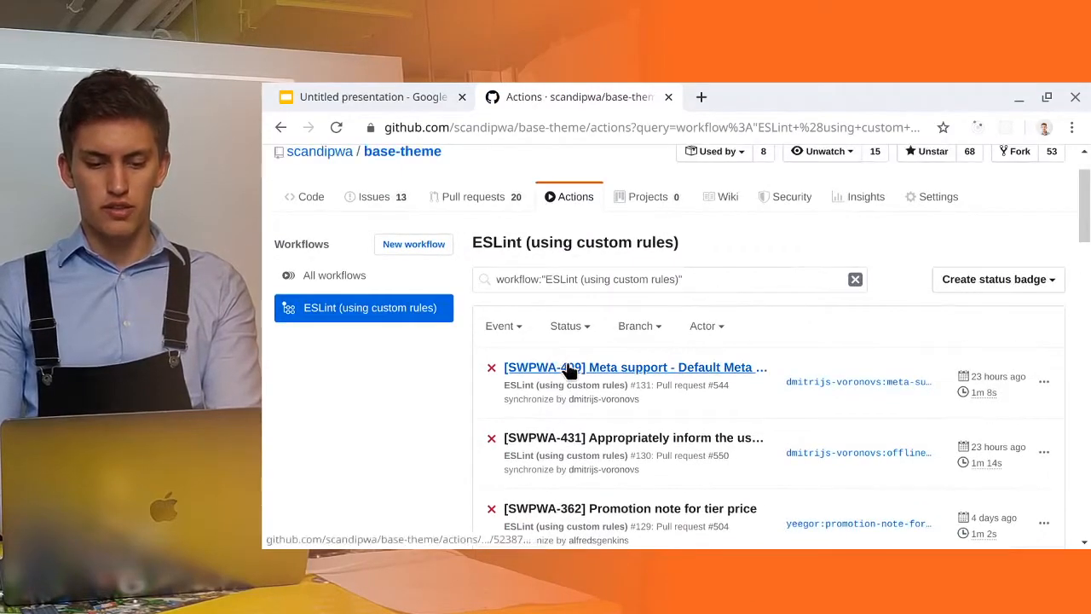
mouse_move(311, 197)
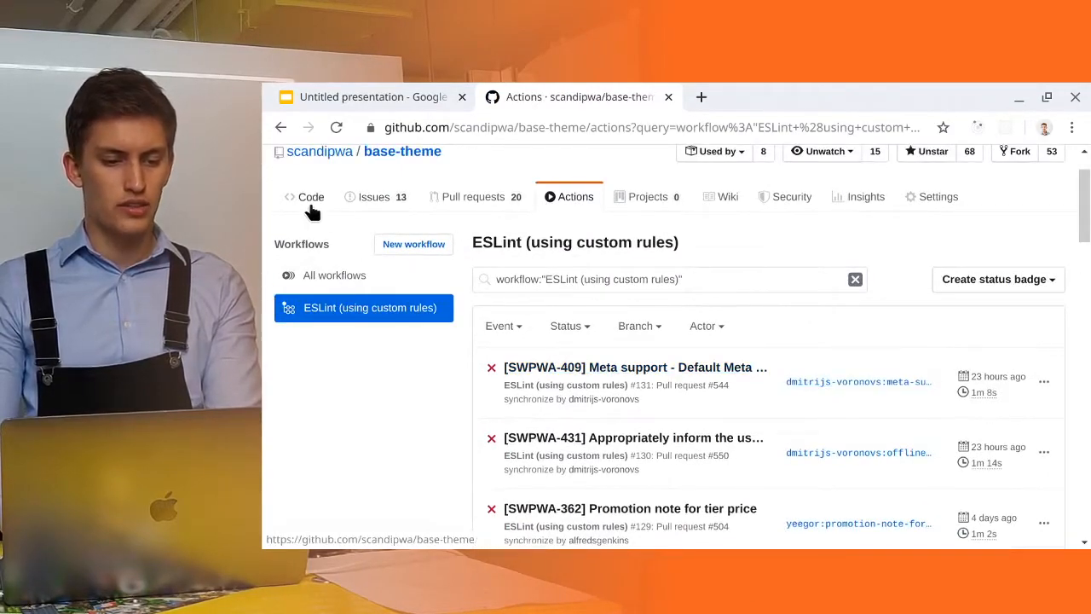
click(310, 196)
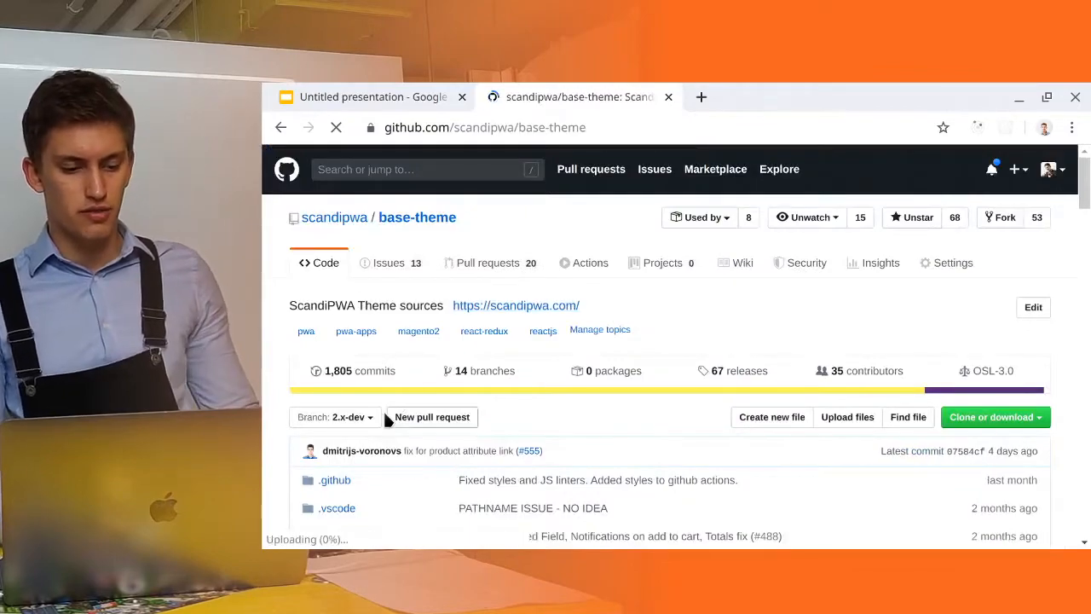
Step: Open .github/workflows/main.yml and inspect its Lint JS and Lint SCSS steps
click(335, 480)
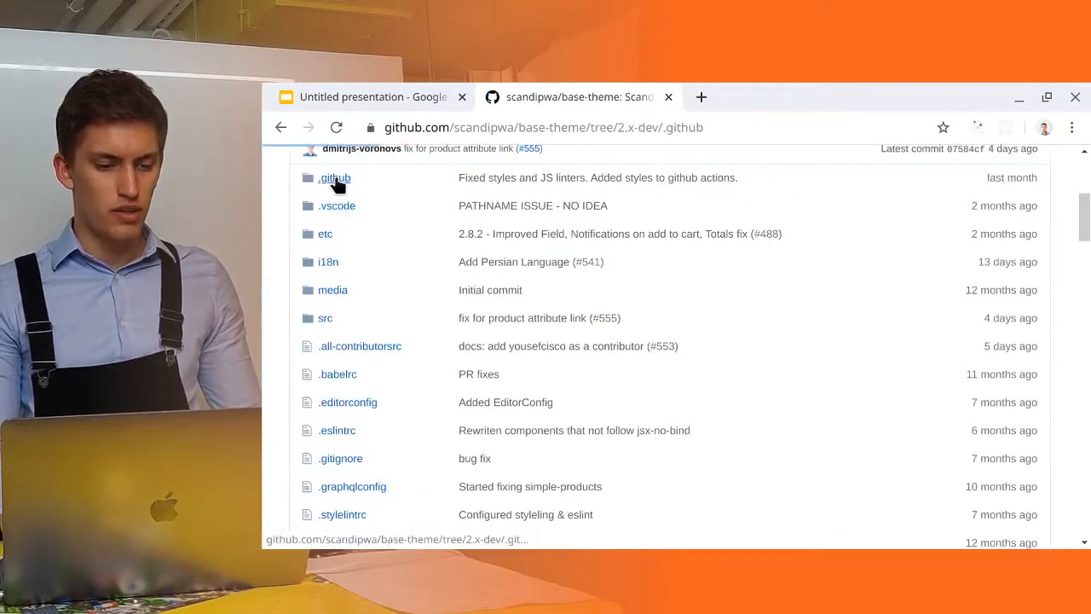
click(334, 177)
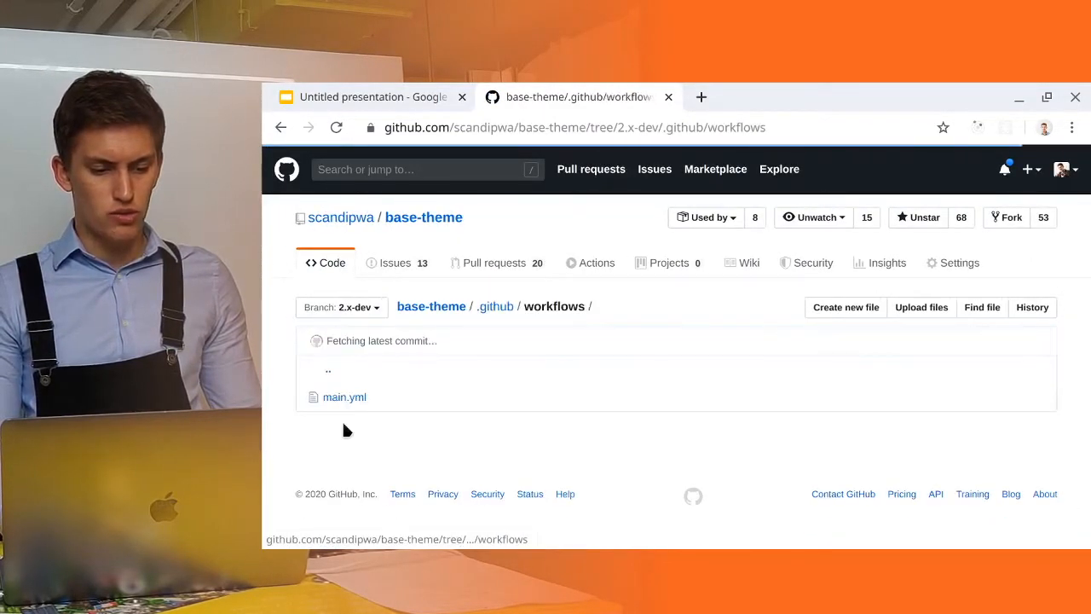
click(344, 397)
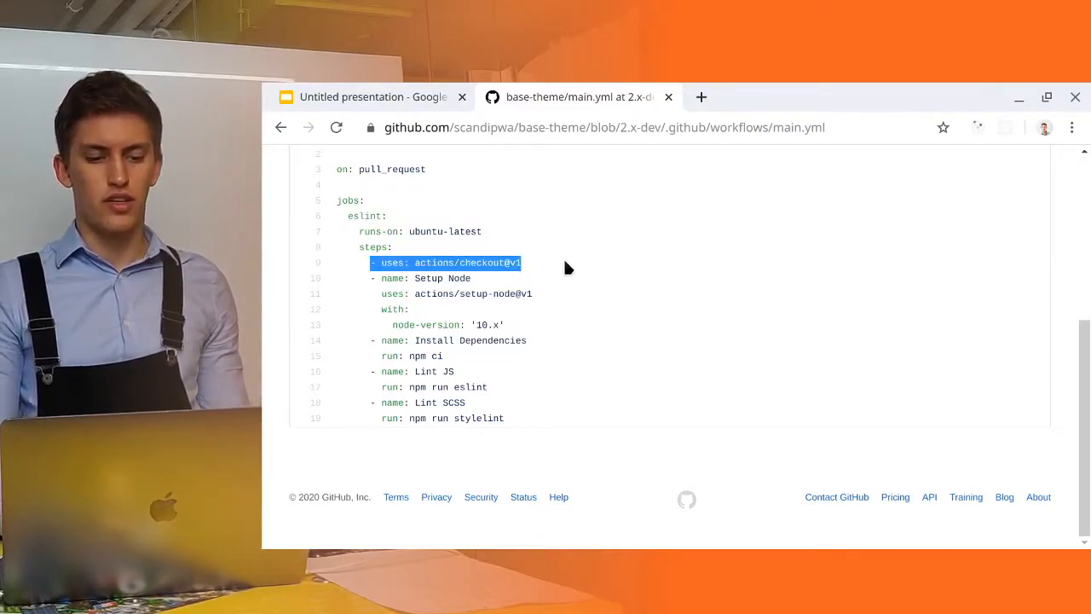
mouse_move(373, 277)
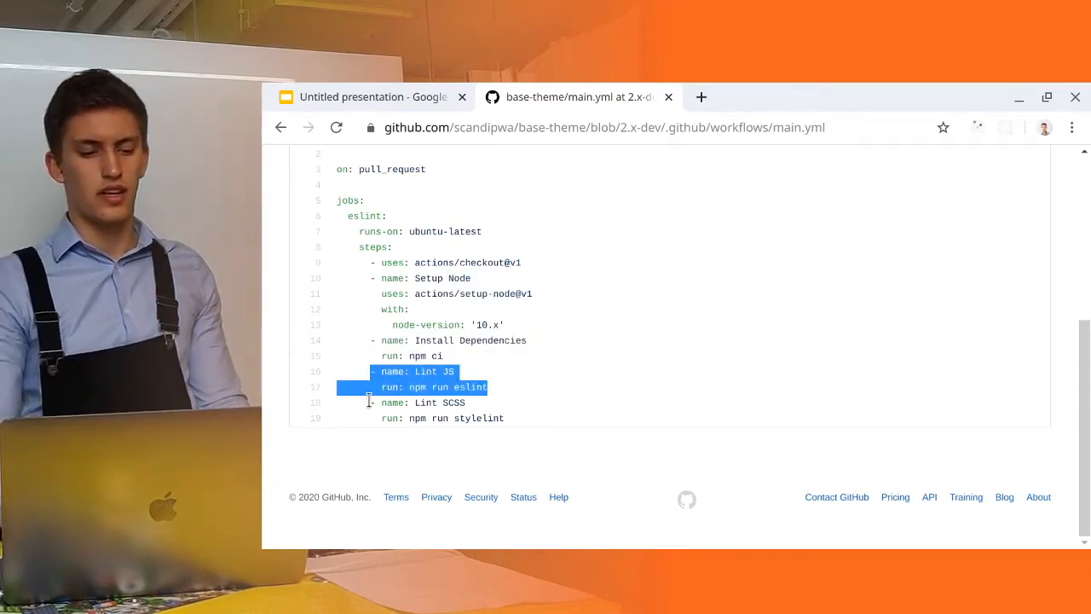
click(563, 429)
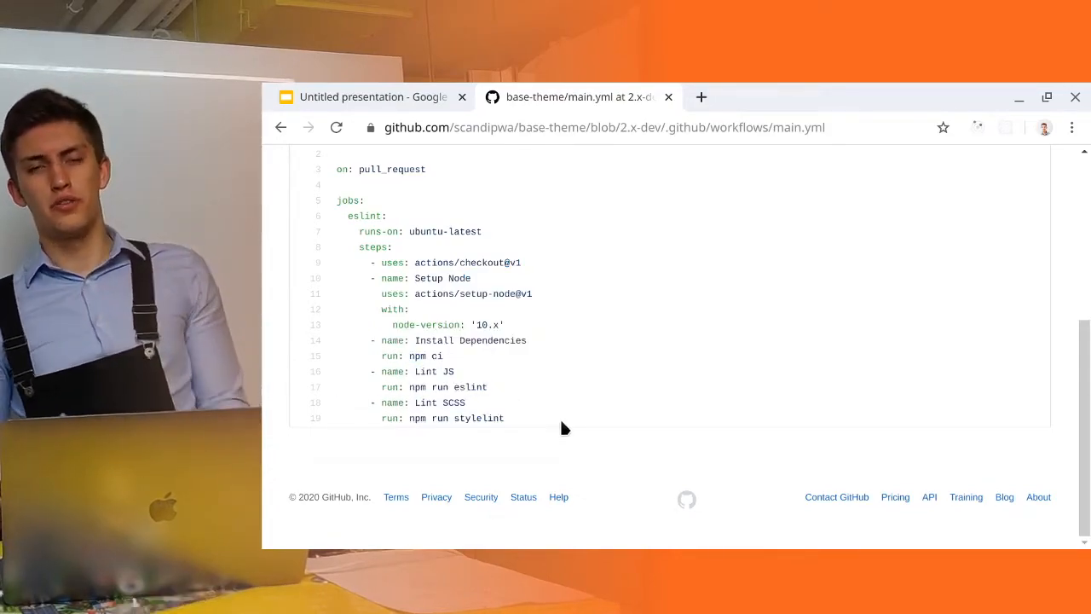